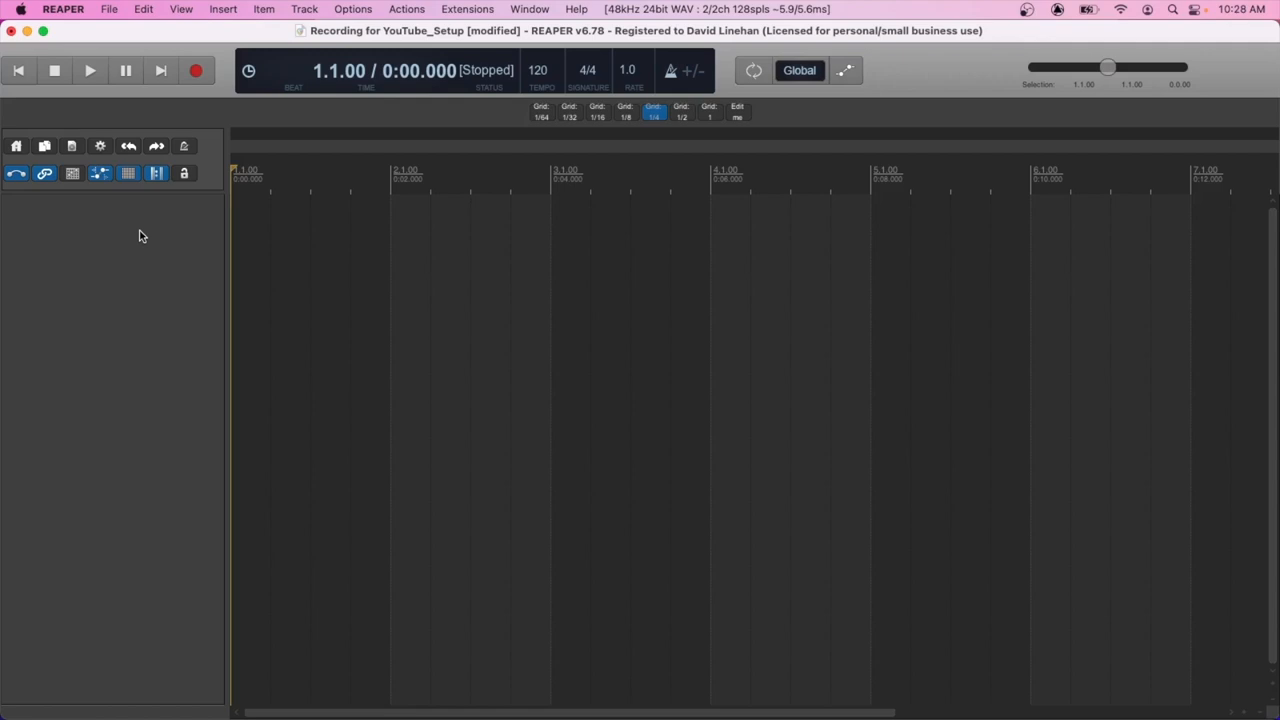
pyautogui.moveTo(227, 268)
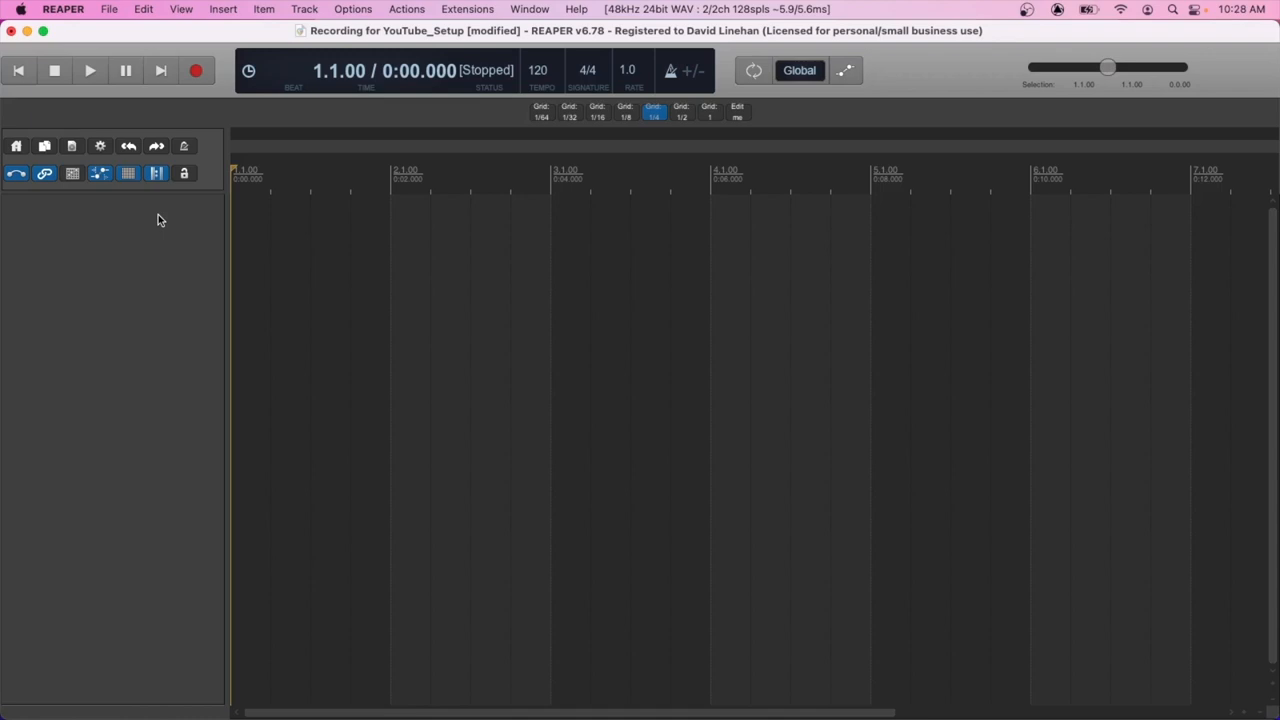
# - Review the audio device preferences, then add a second empty track
pyautogui.click(63, 9)
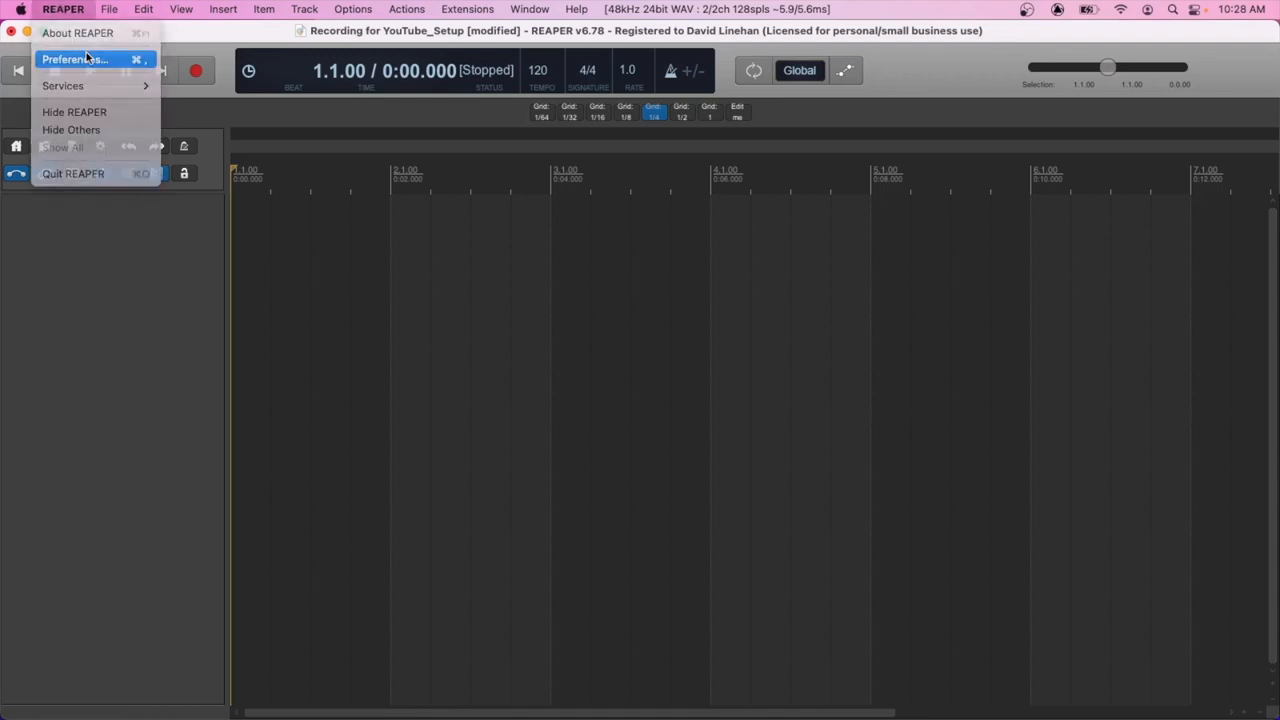
pyautogui.click(74, 59)
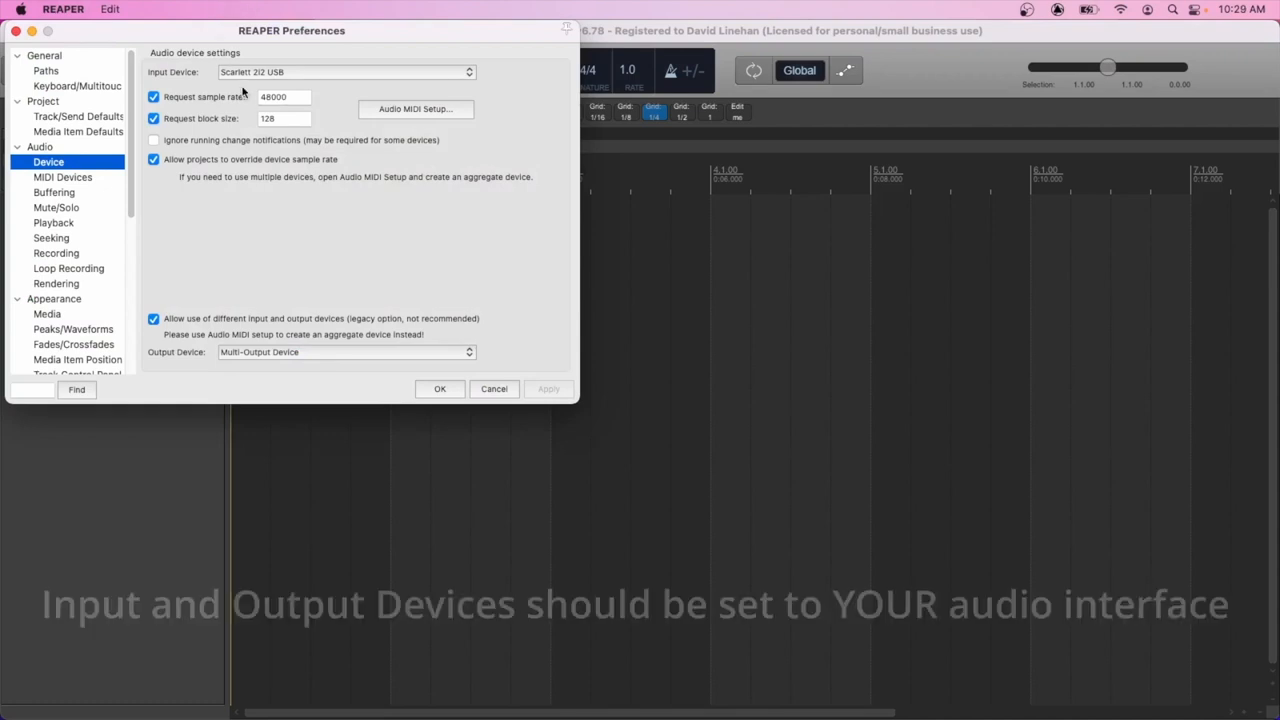
pyautogui.moveTo(260, 301)
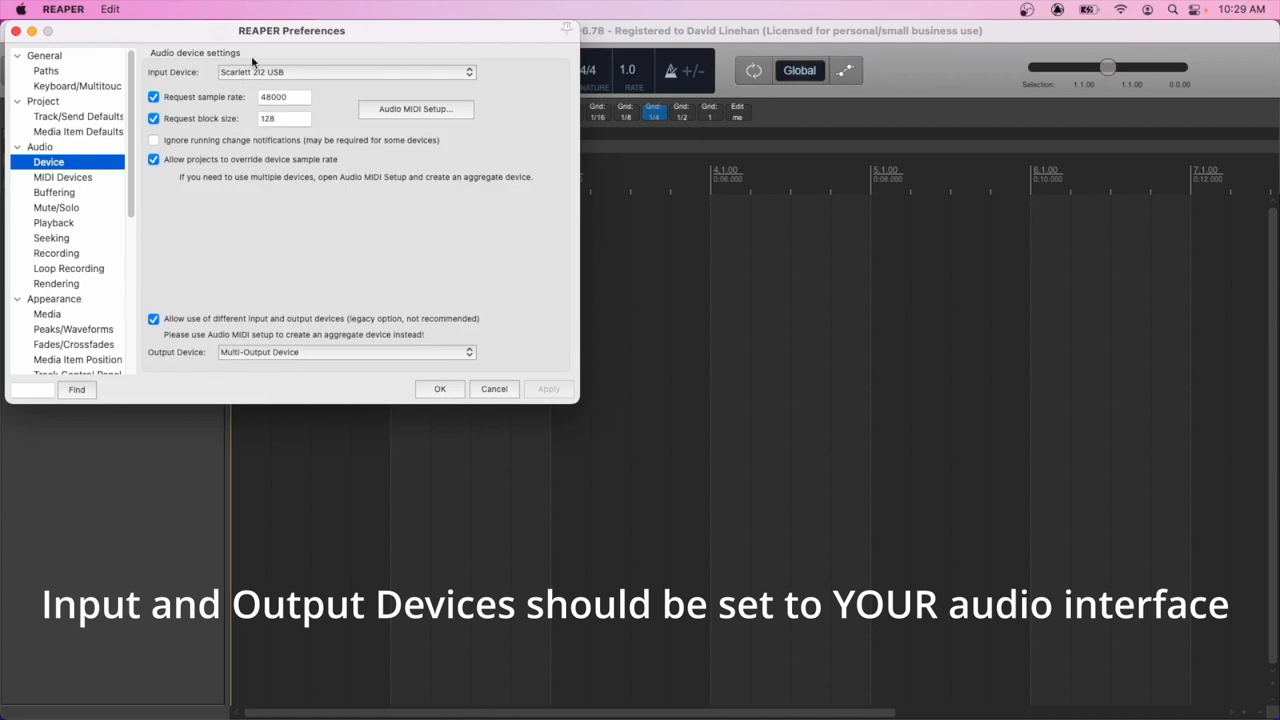
pyautogui.moveTo(308, 362)
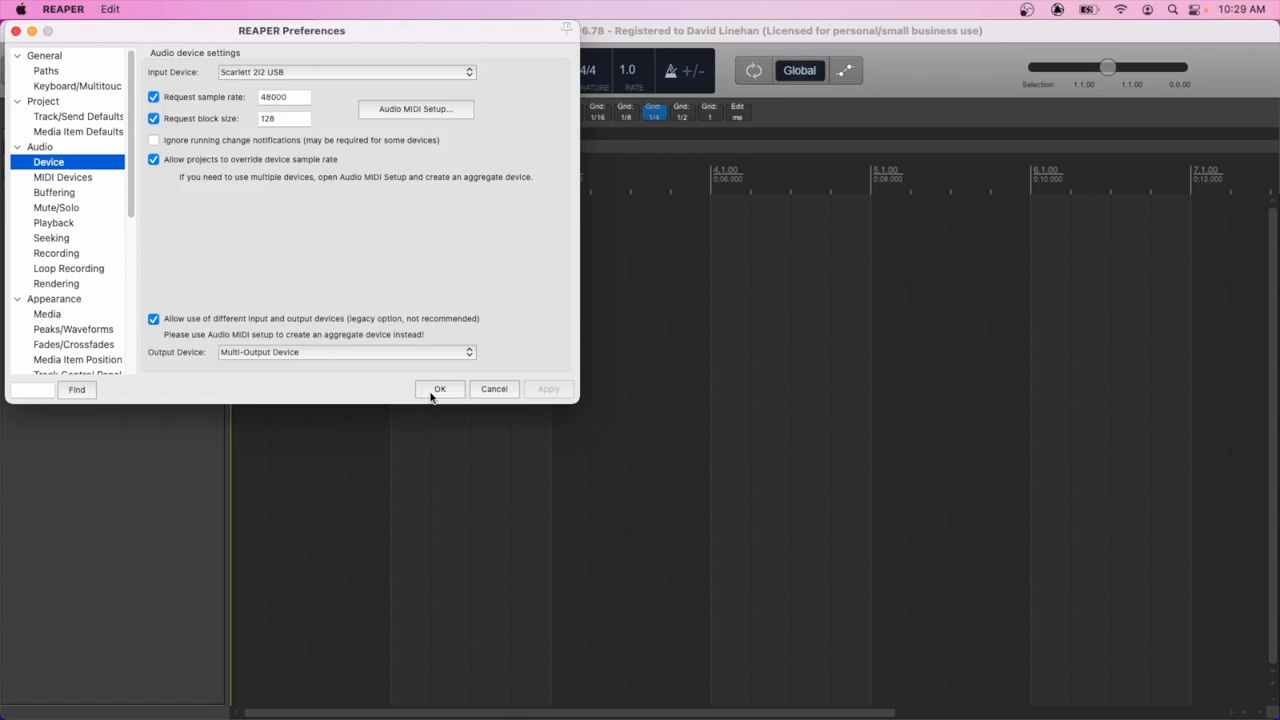
pyautogui.click(439, 388)
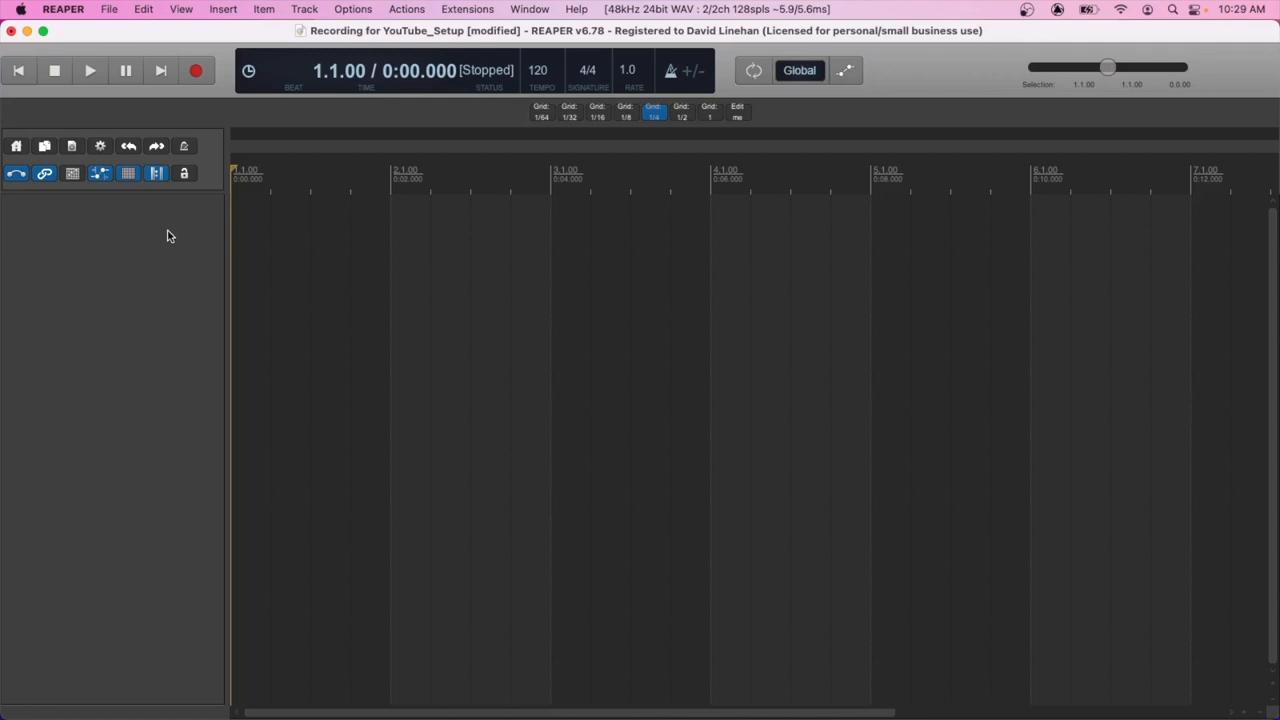
pyautogui.moveTo(162, 233)
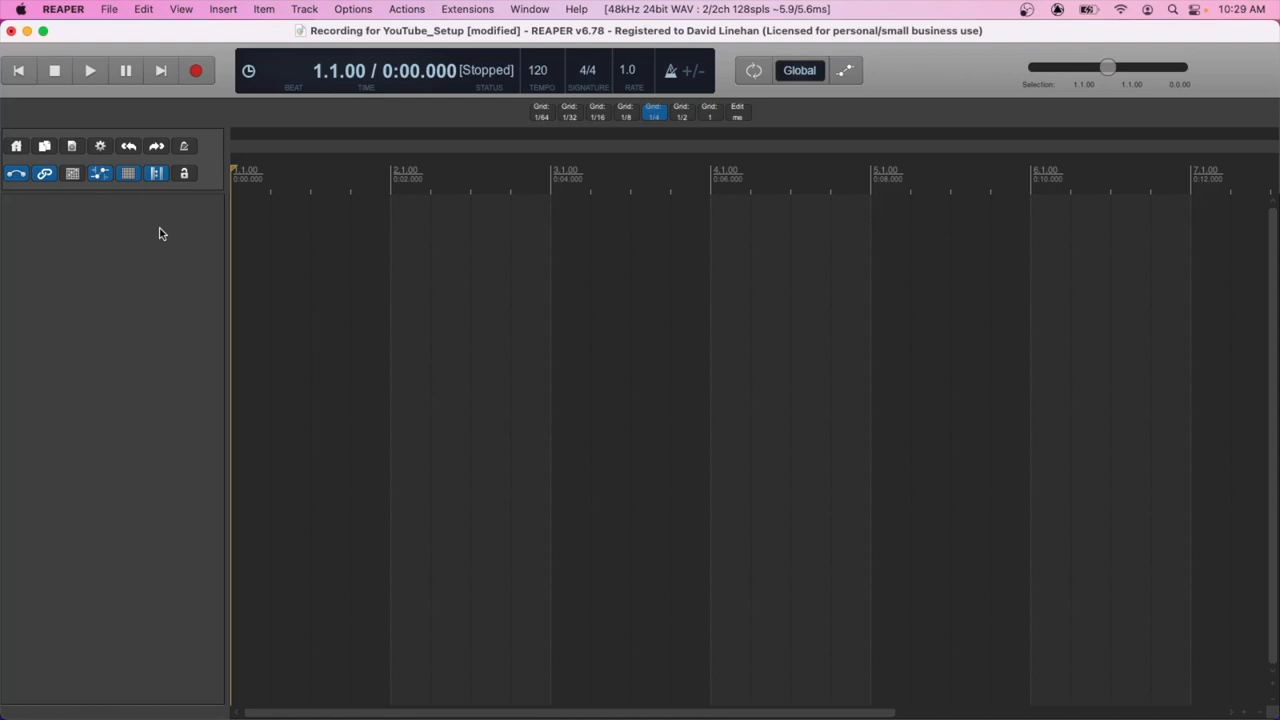
pyautogui.moveTo(122, 225)
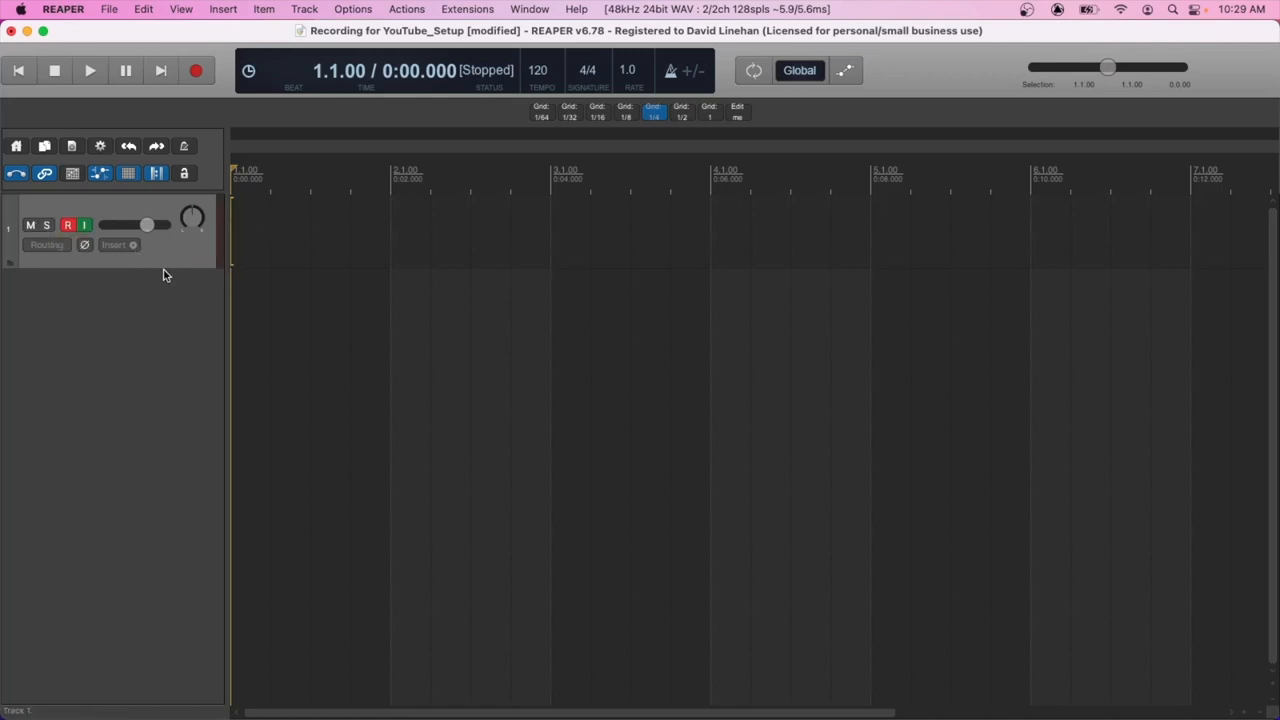
pyautogui.moveTo(172, 289)
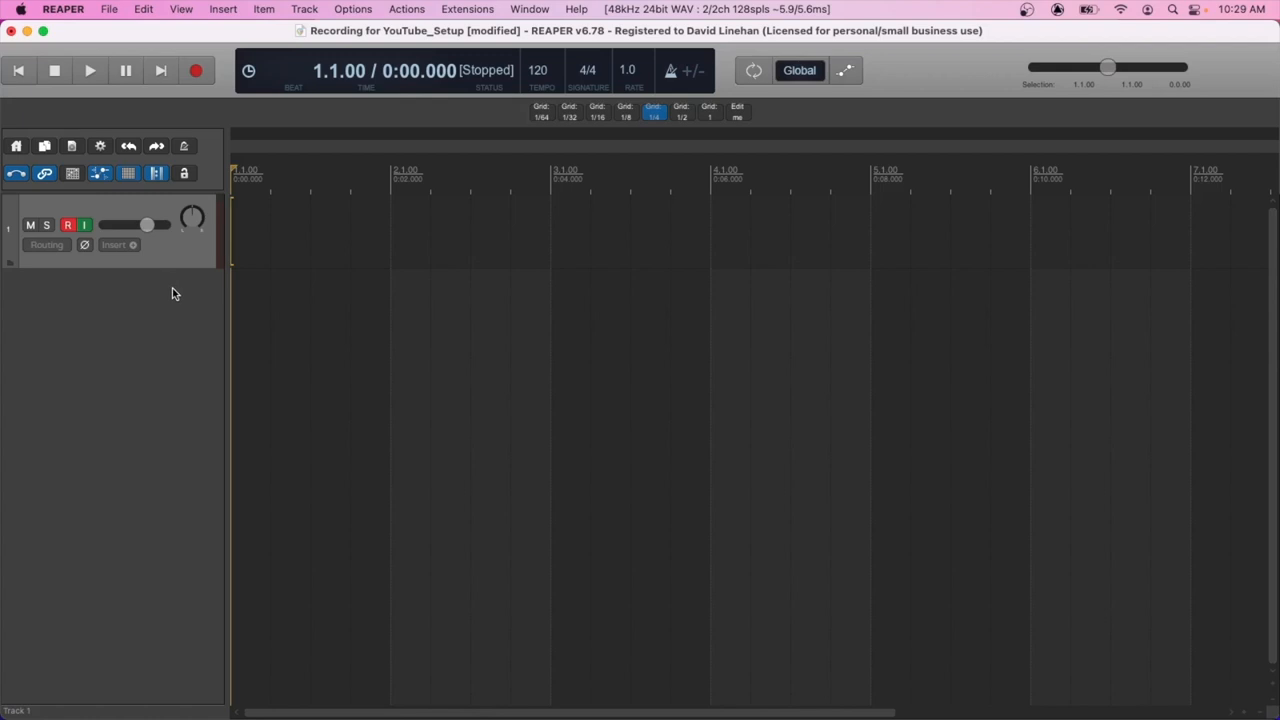
pyautogui.press('cmd+t')
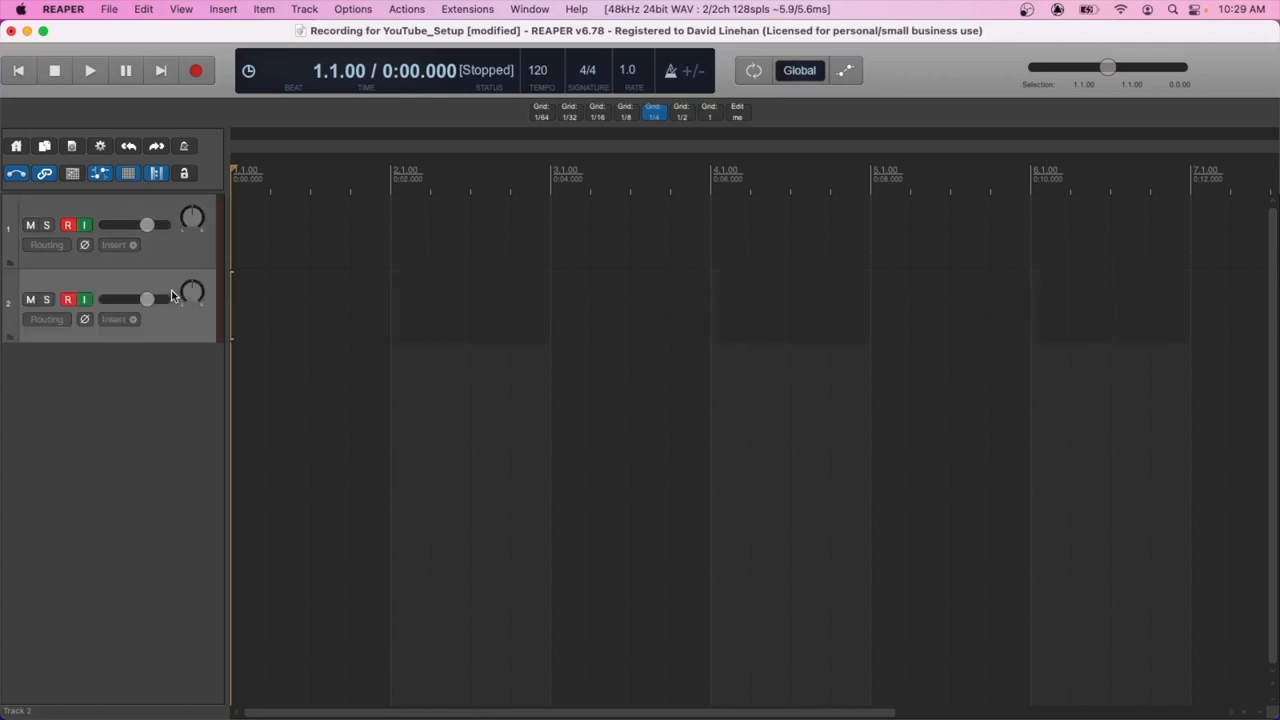
pyautogui.moveTo(35, 198)
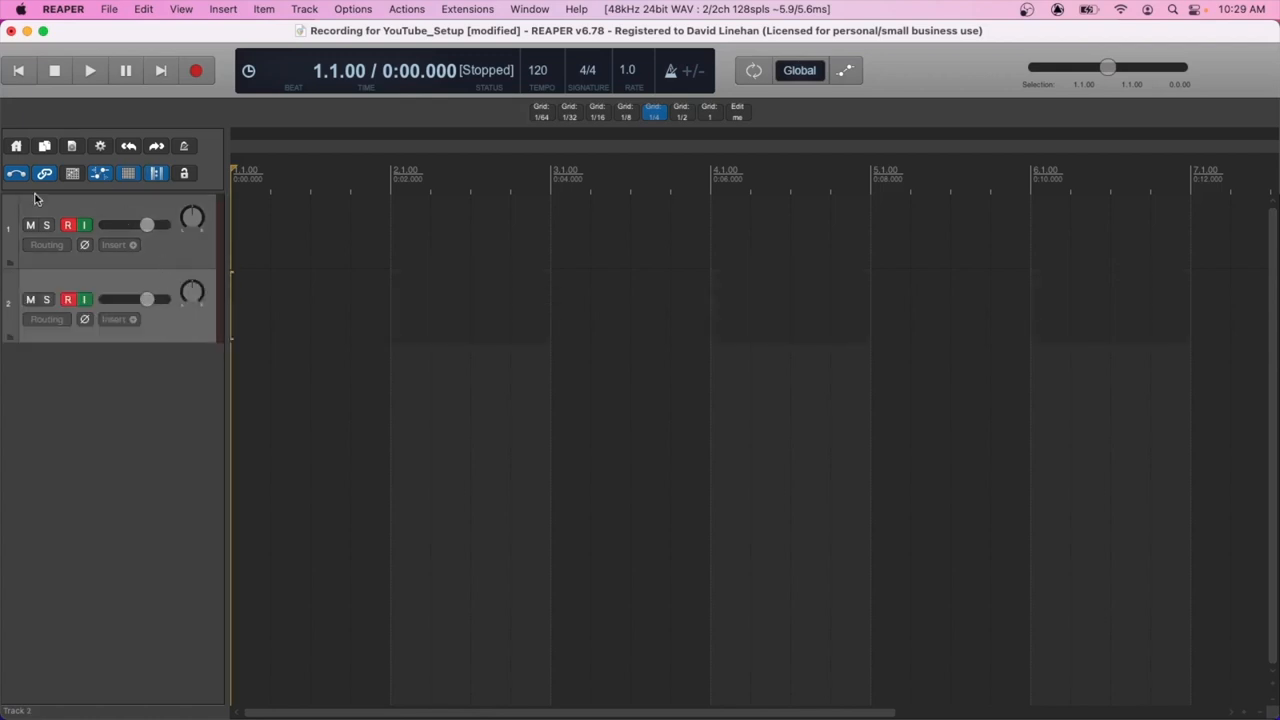
# - Name track 1 'Vocal' and track 2 'Guitar'
pyautogui.write('Vocal')
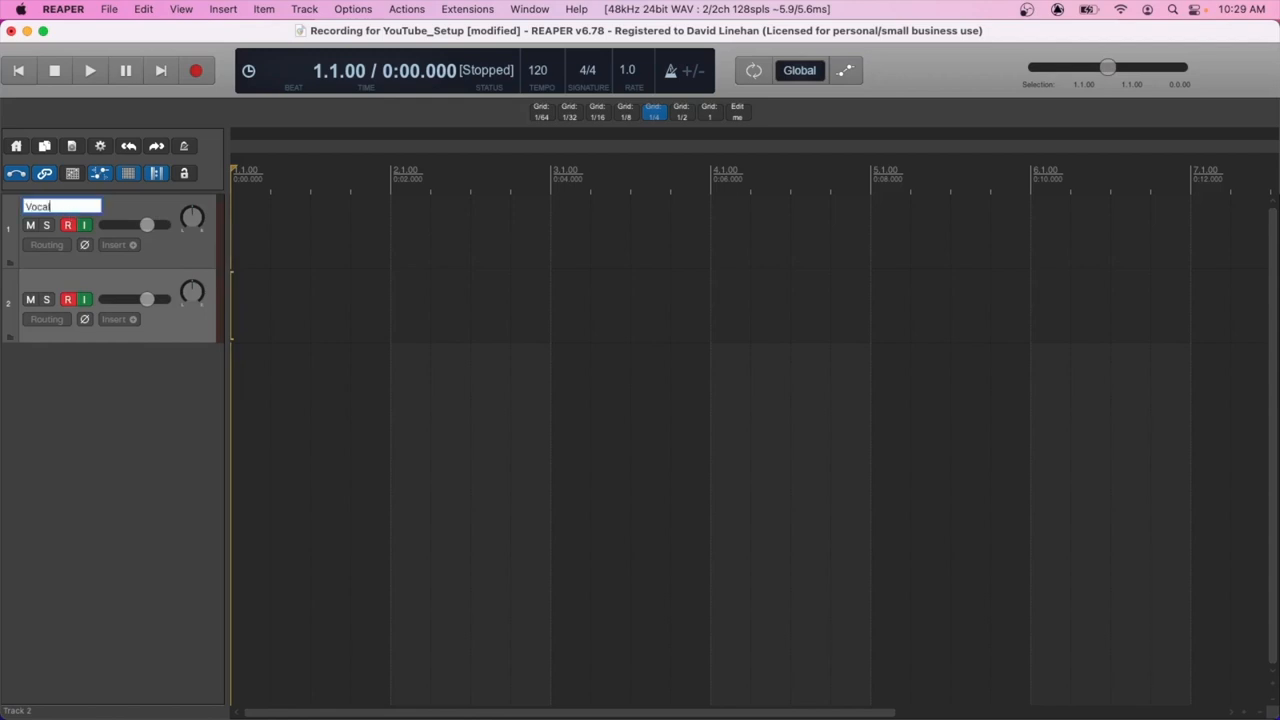
pyautogui.click(62, 280)
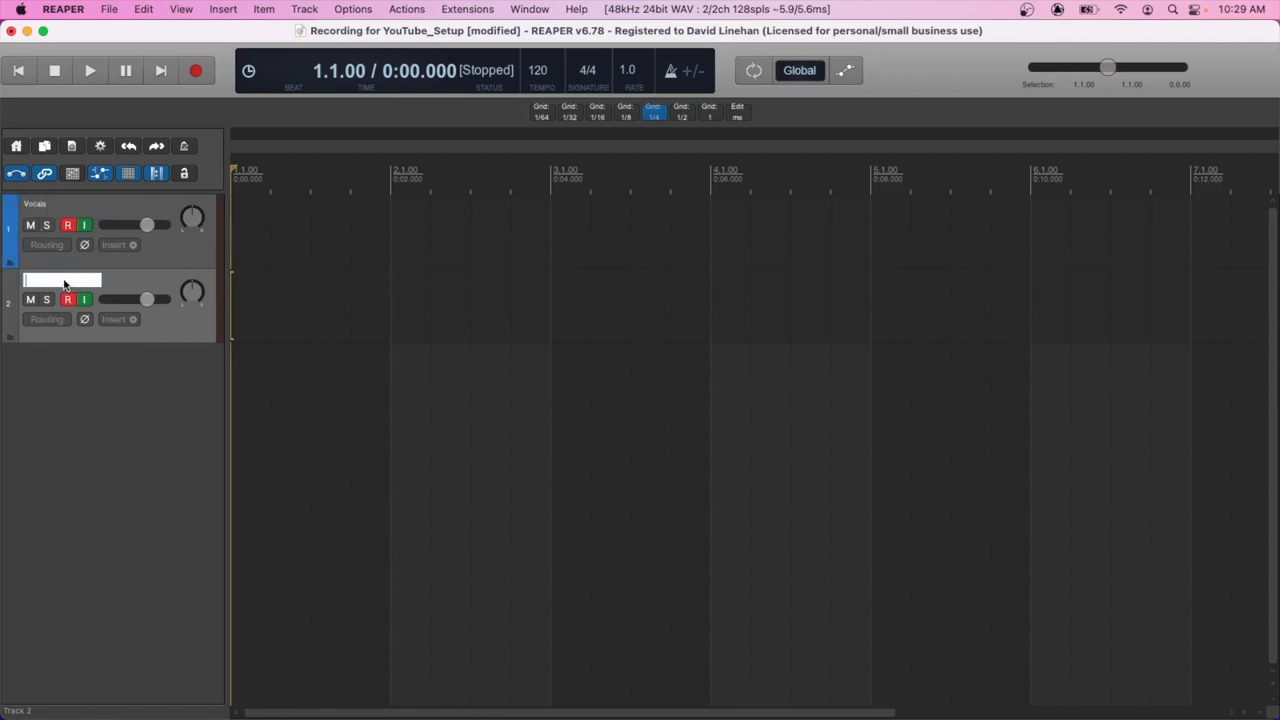
pyautogui.write('Guitar')
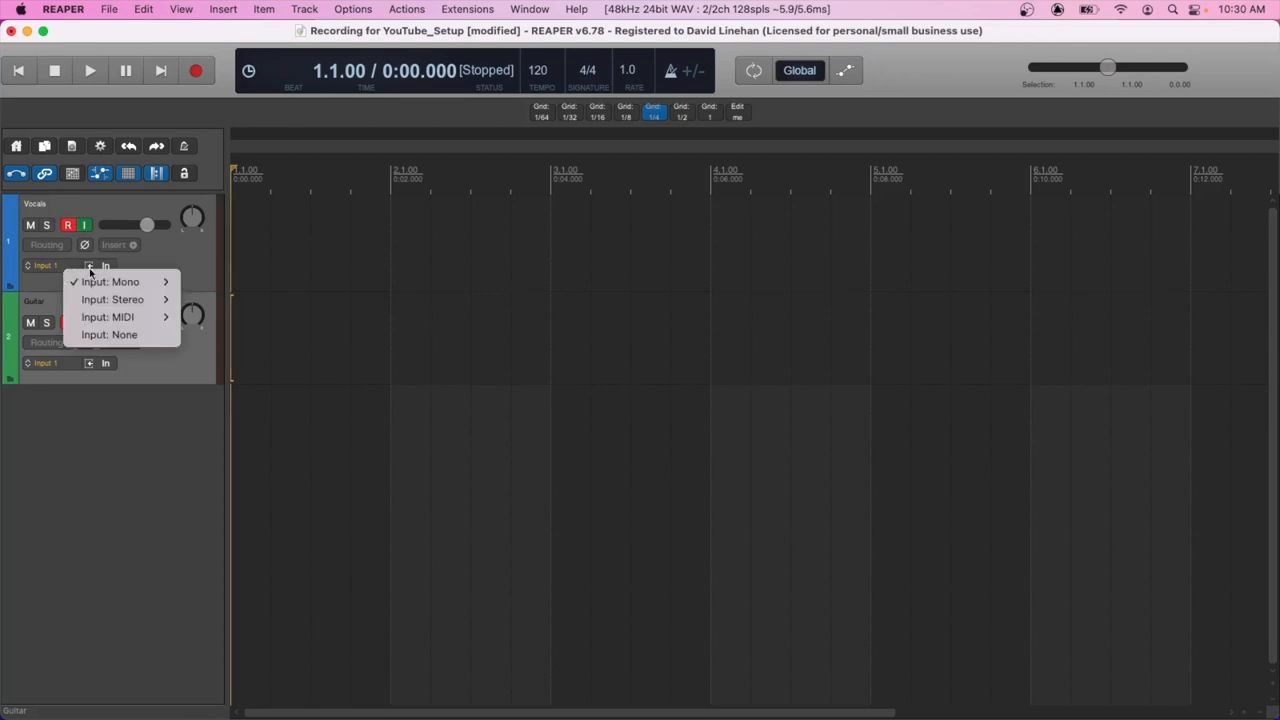
pyautogui.moveTo(110, 281)
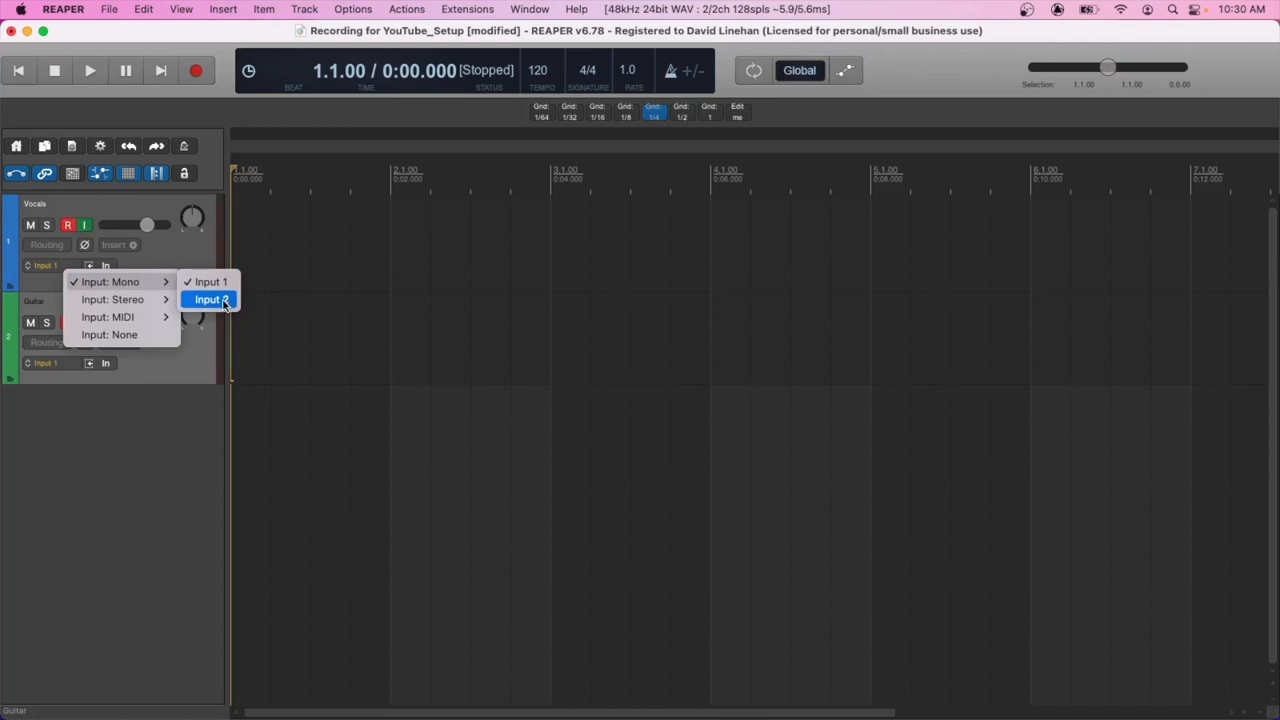
# - Switch the Vocals track's record input to Input 2 and select the track
pyautogui.click(209, 299)
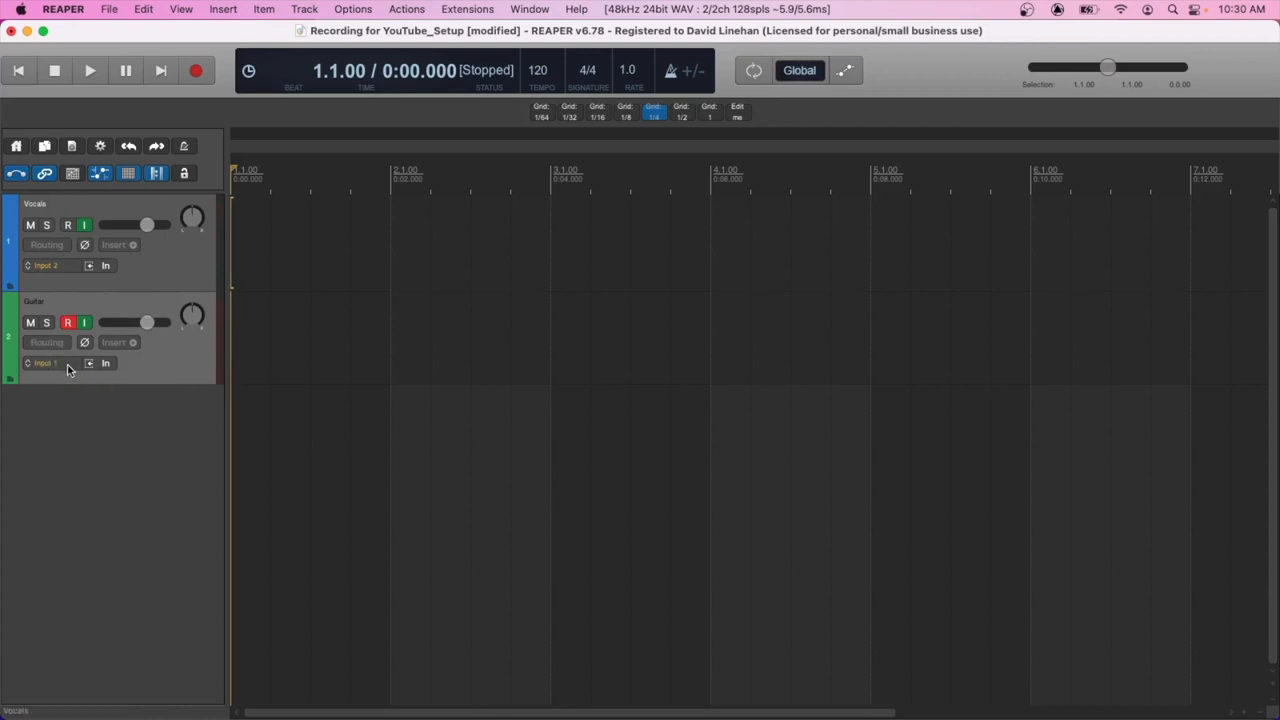
pyautogui.moveTo(68, 224)
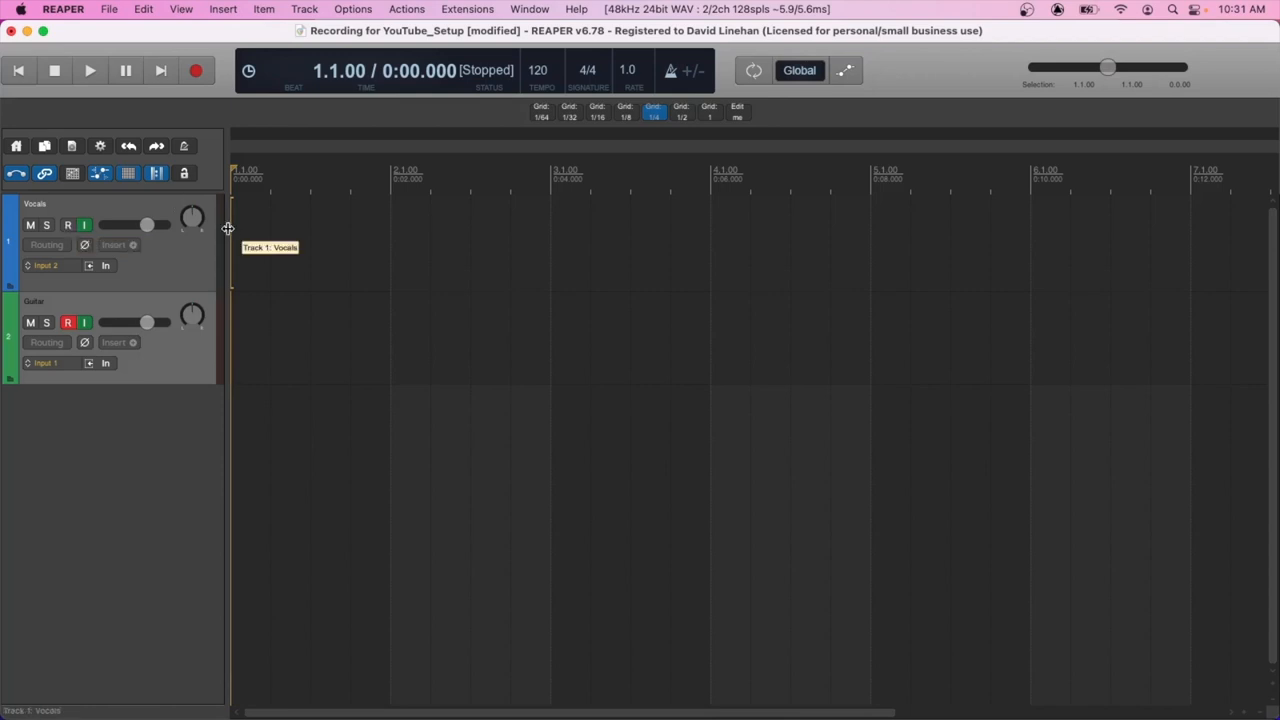
pyautogui.click(68, 224)
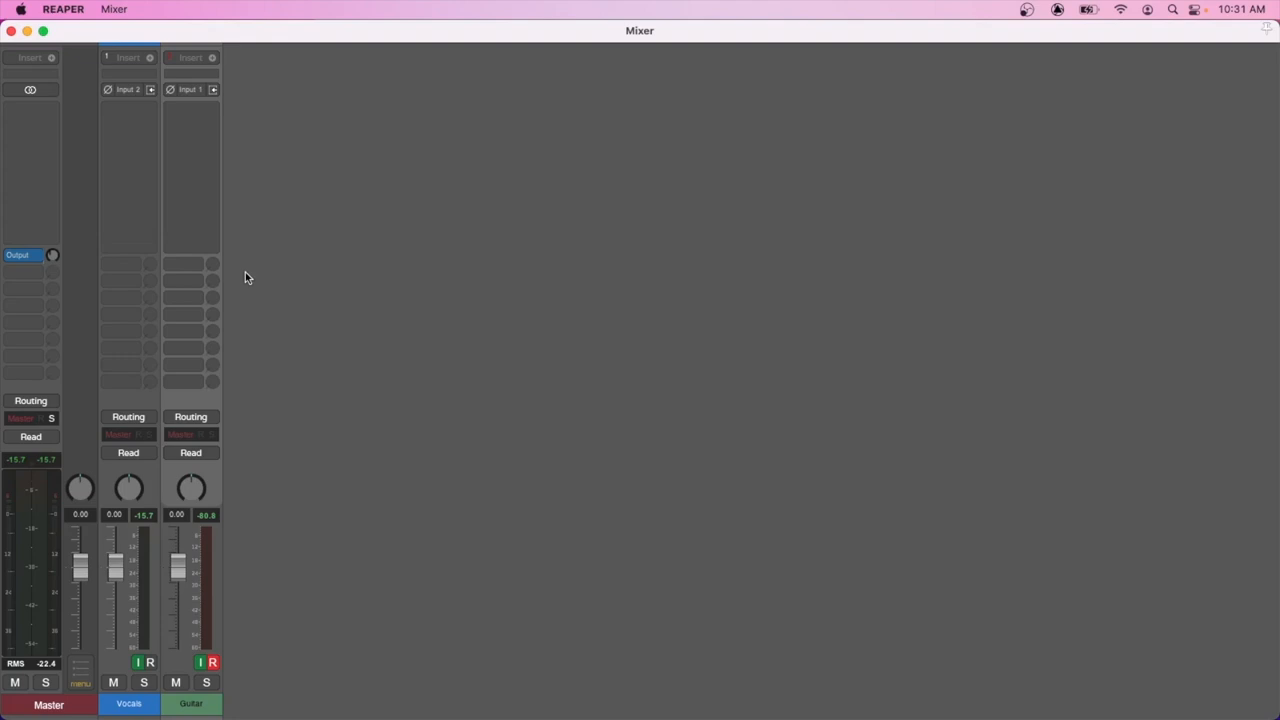
pyautogui.moveTo(140, 556)
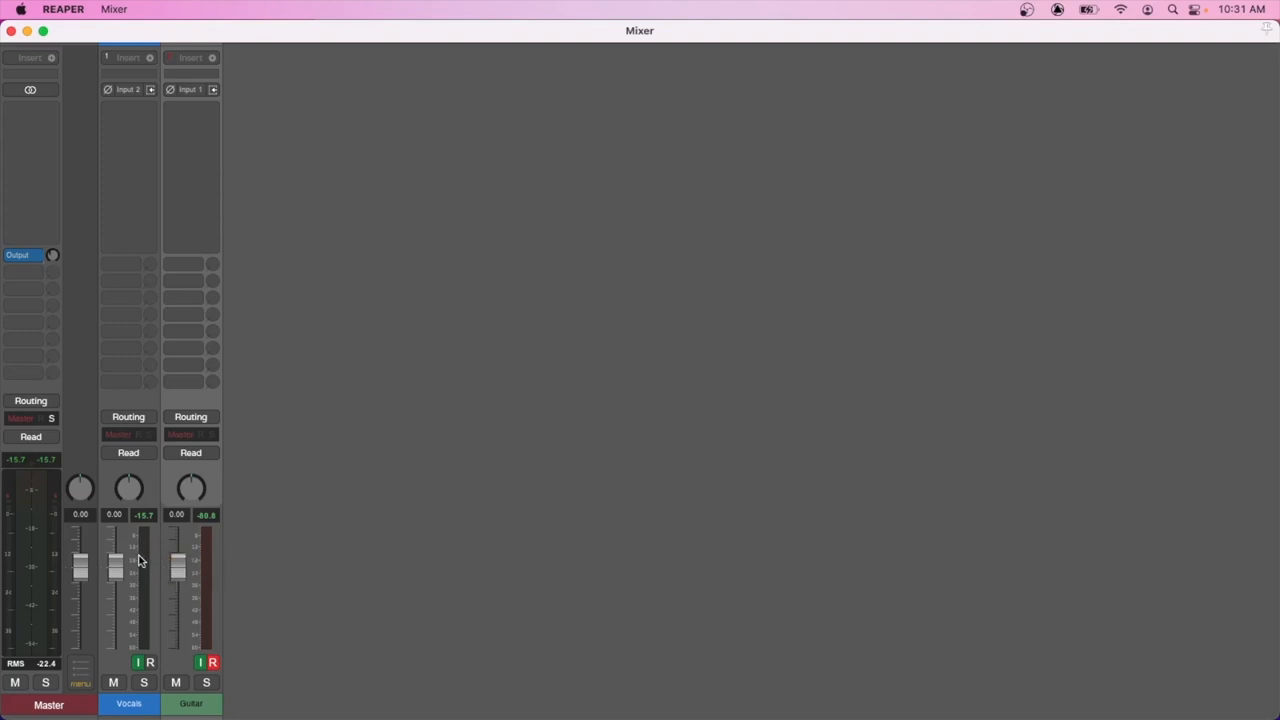
pyautogui.moveTo(137, 560)
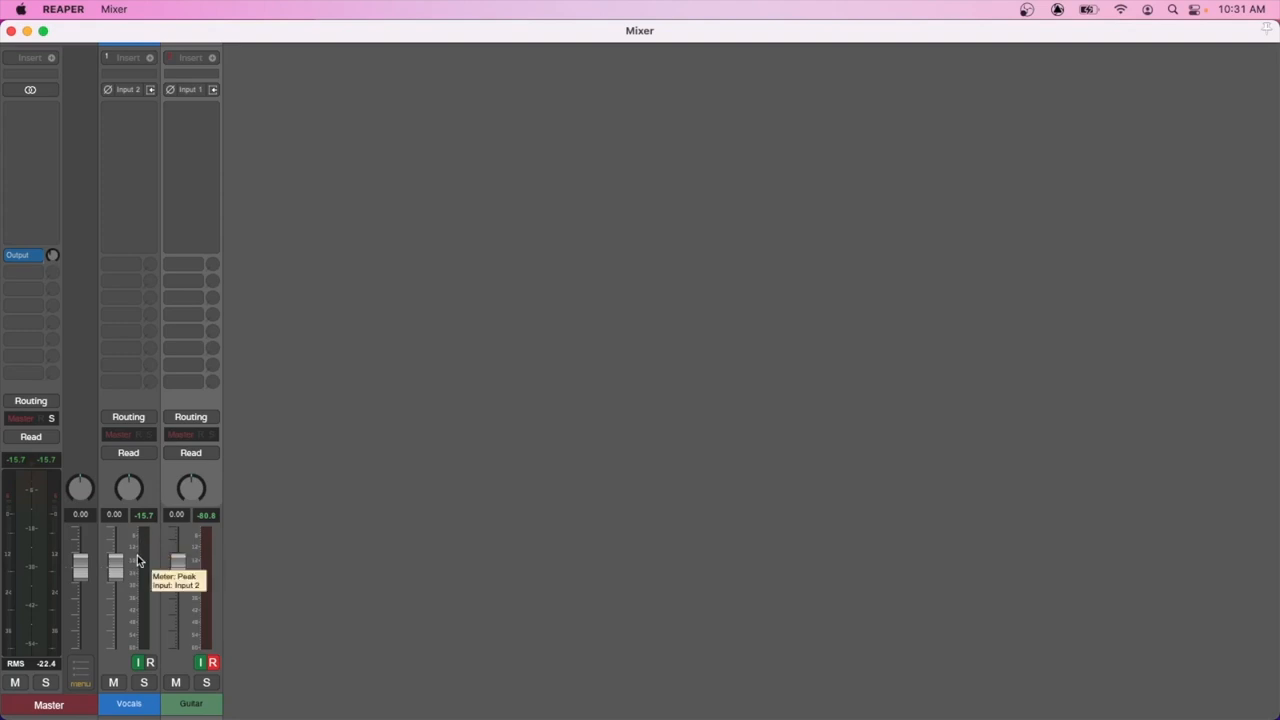
pyautogui.moveTo(135, 543)
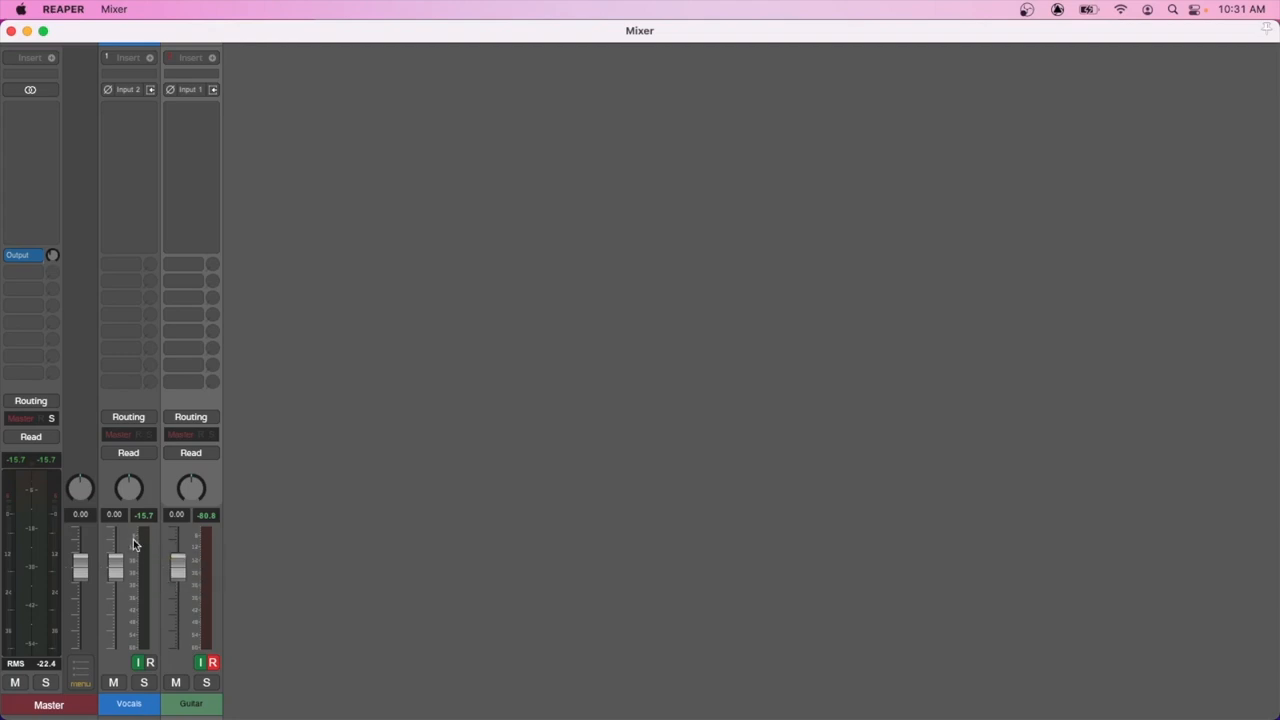
pyautogui.moveTo(142, 547)
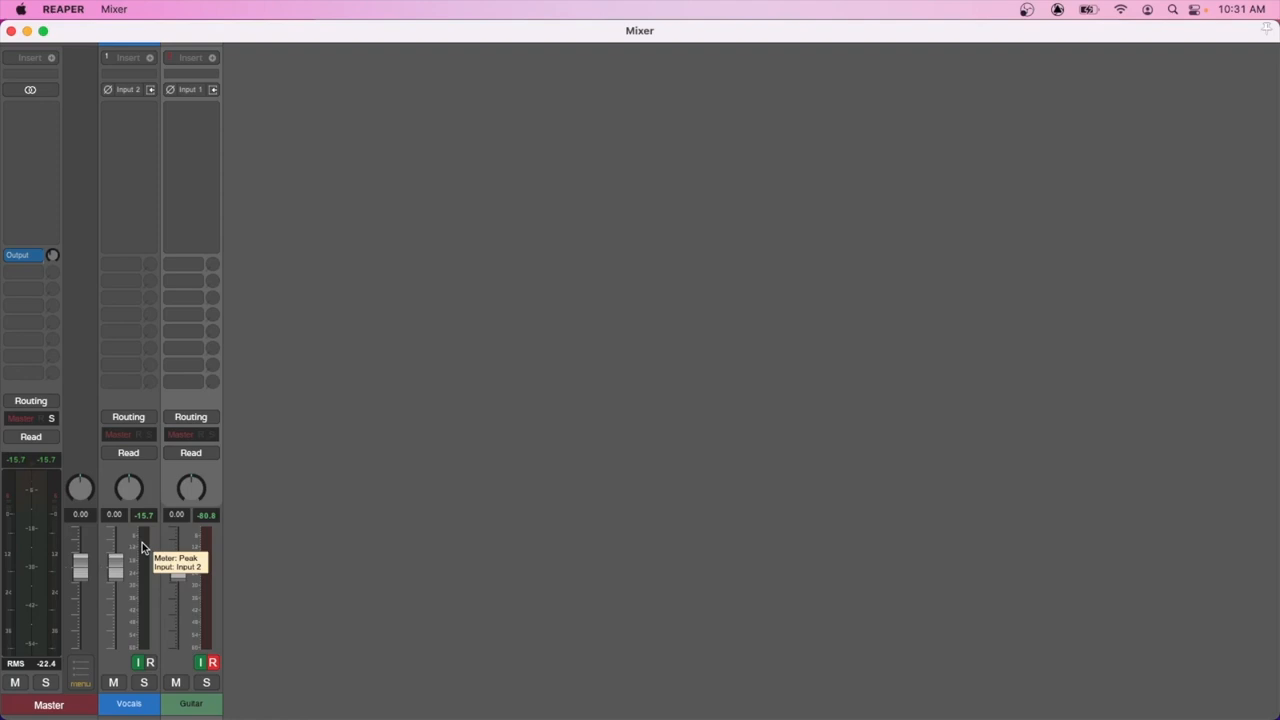
pyautogui.moveTo(145, 622)
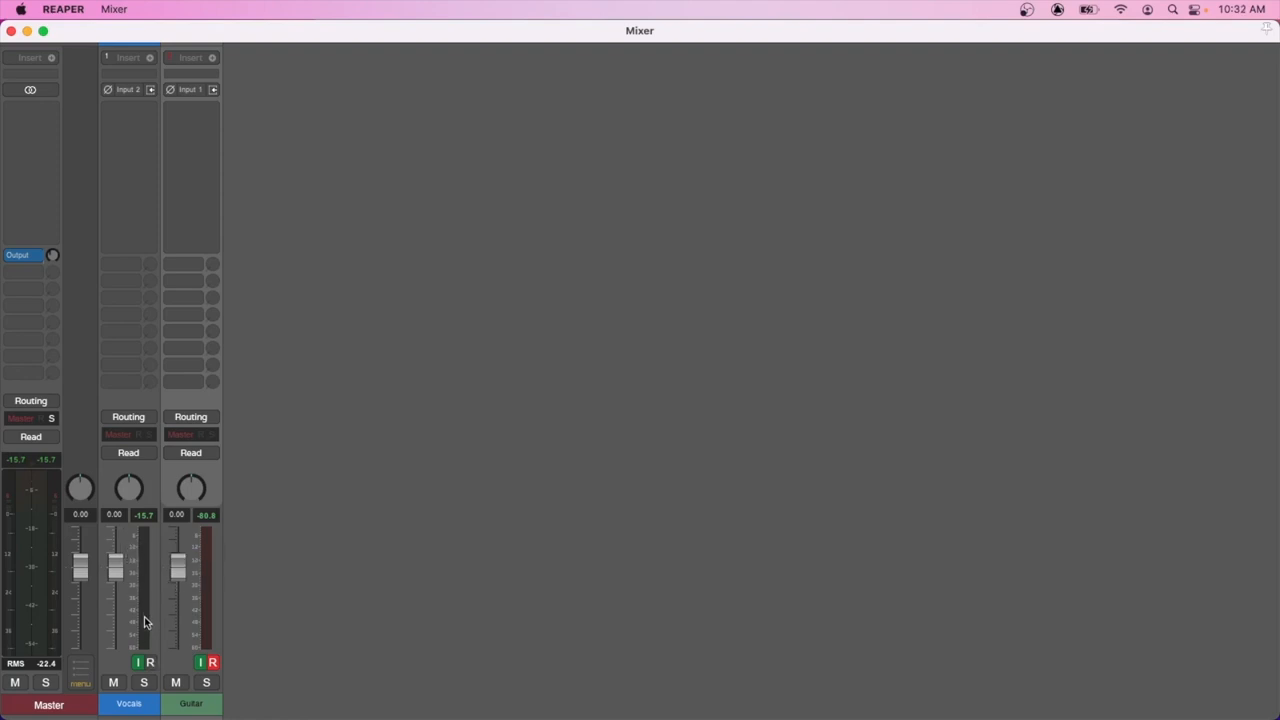
pyautogui.moveTo(150, 663)
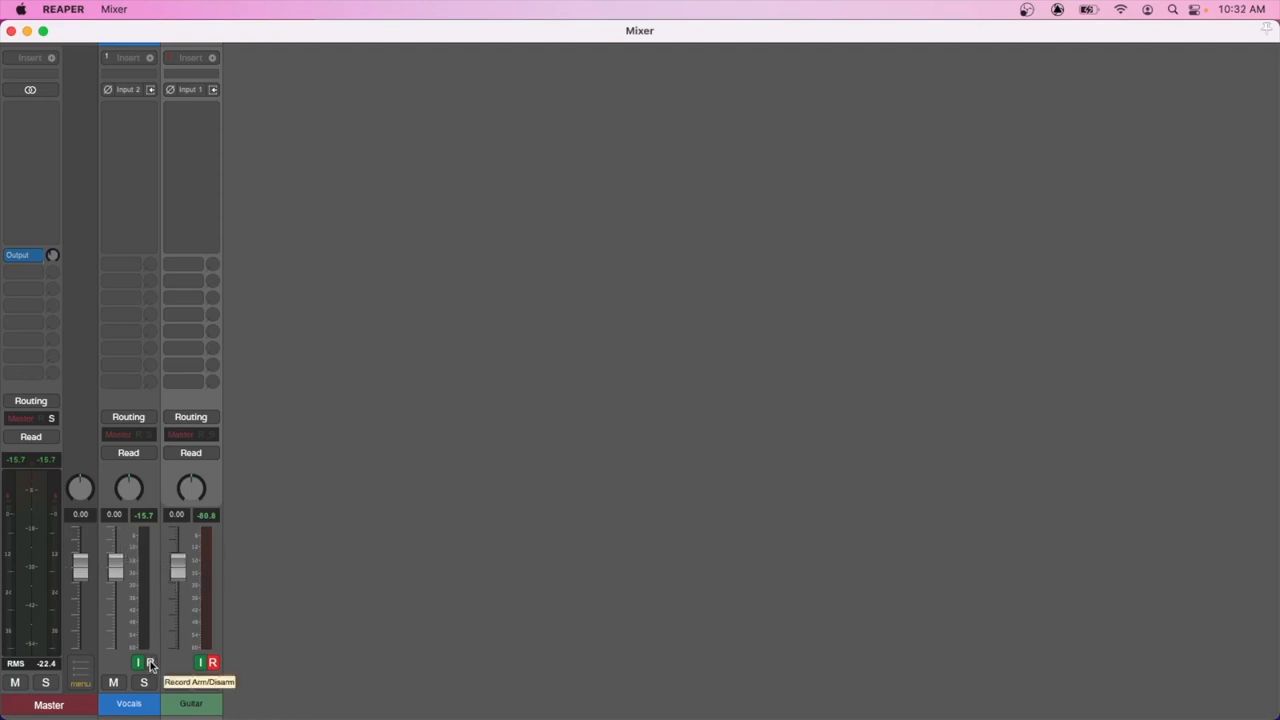
# - Inspect the Master, Vocals and Guitar channel strips in the mixer
pyautogui.click(150, 663)
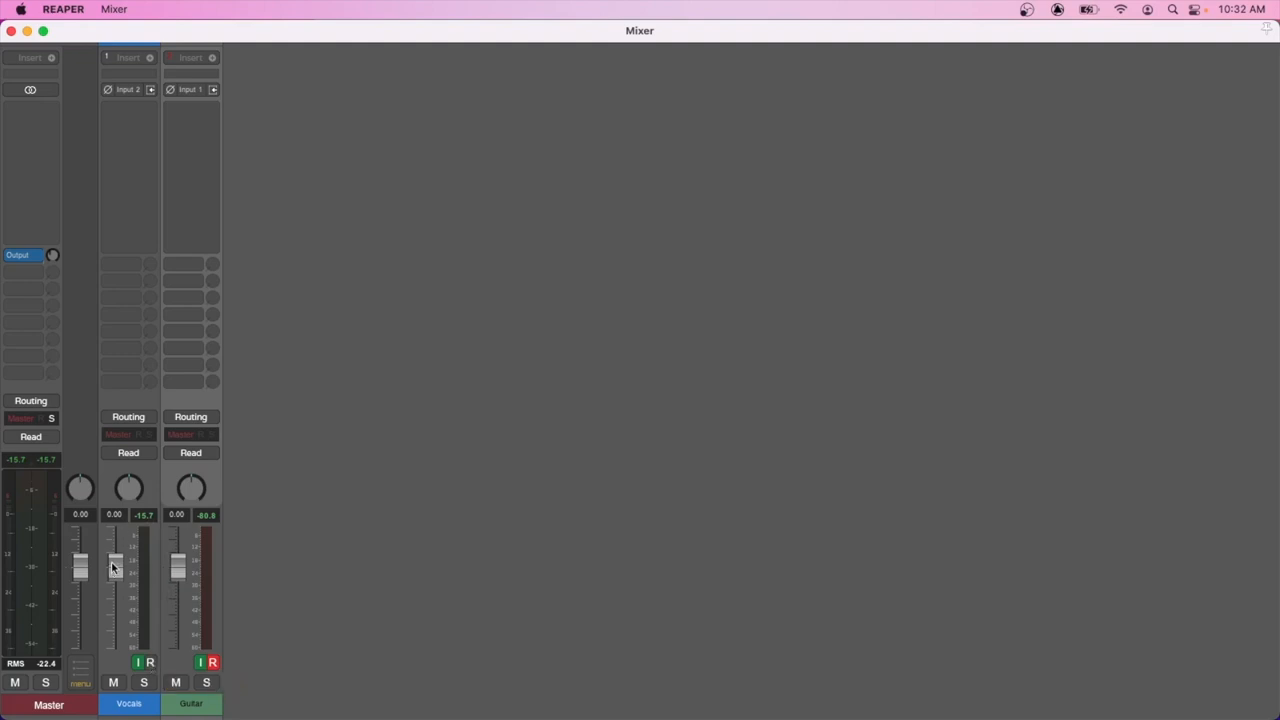
pyautogui.moveTo(143, 560)
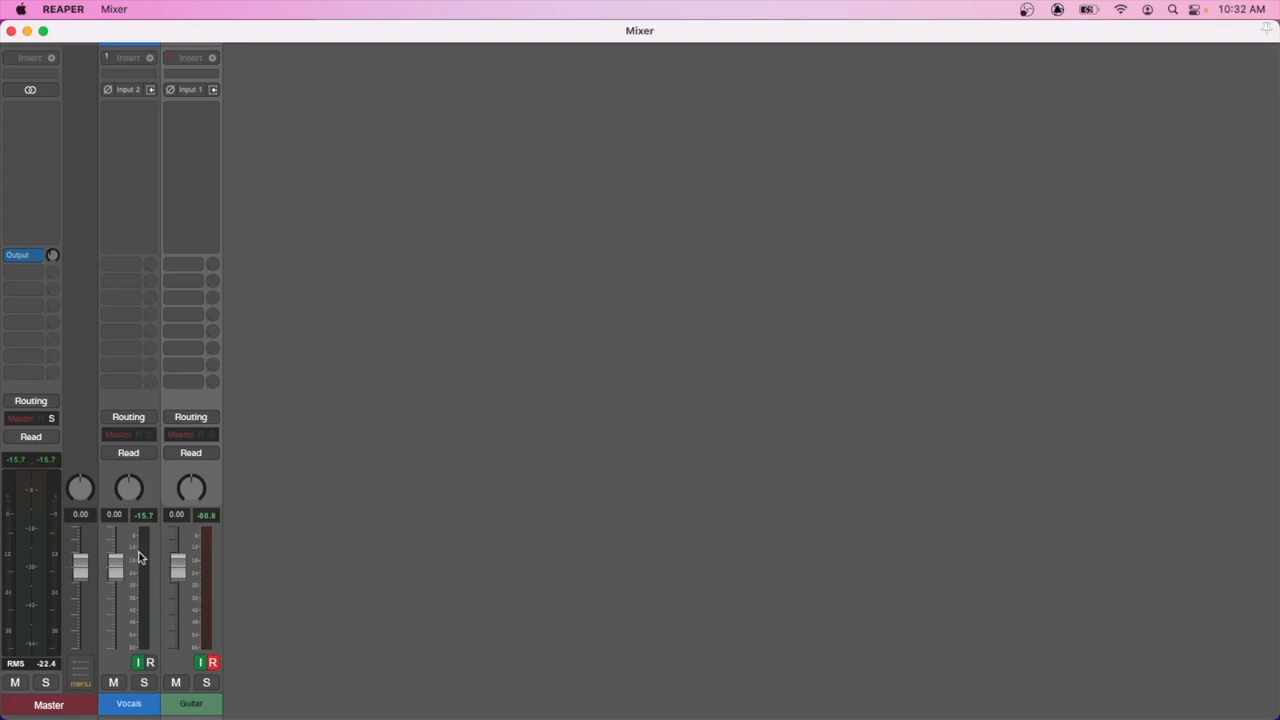
pyautogui.moveTo(146, 570)
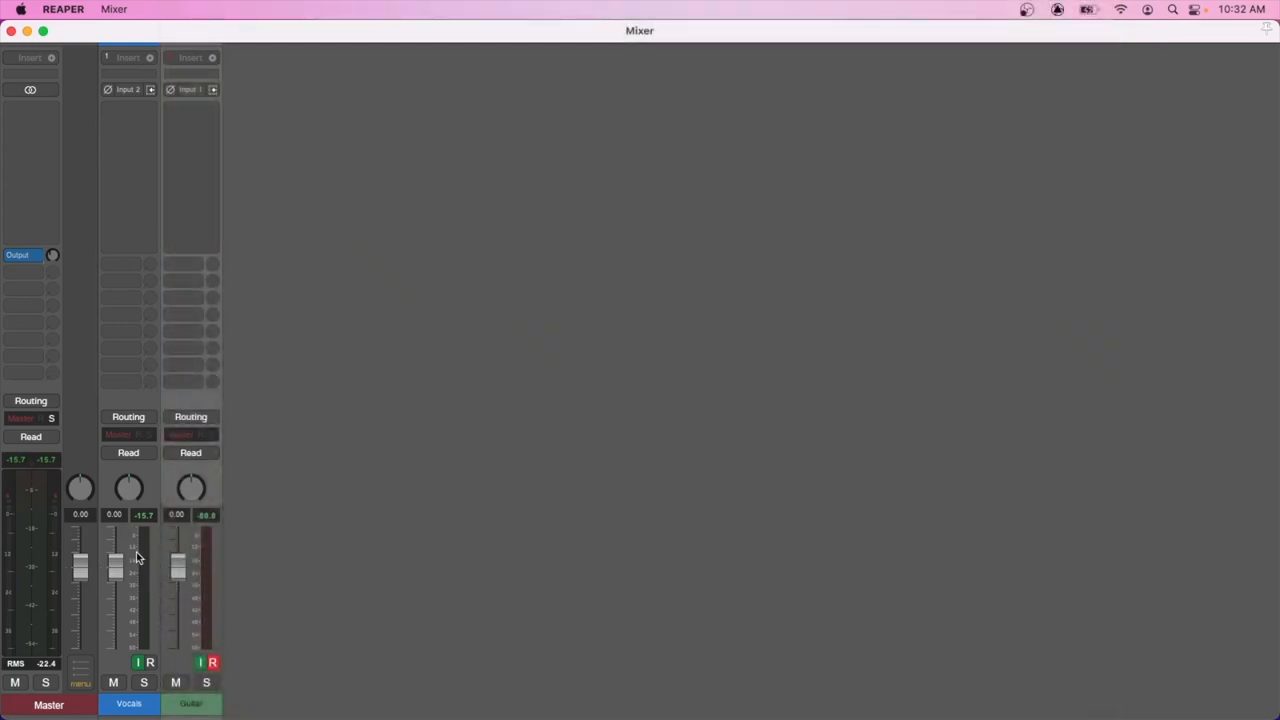
pyautogui.moveTo(150, 662)
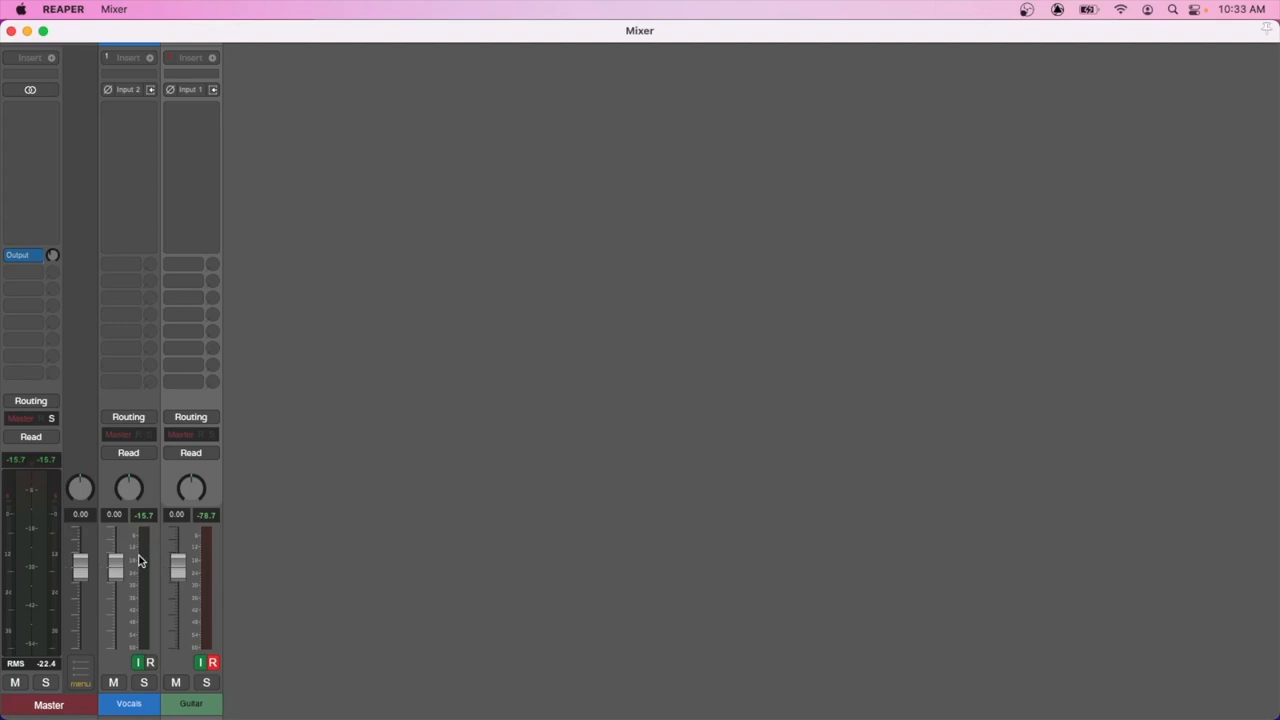
pyautogui.moveTo(141, 556)
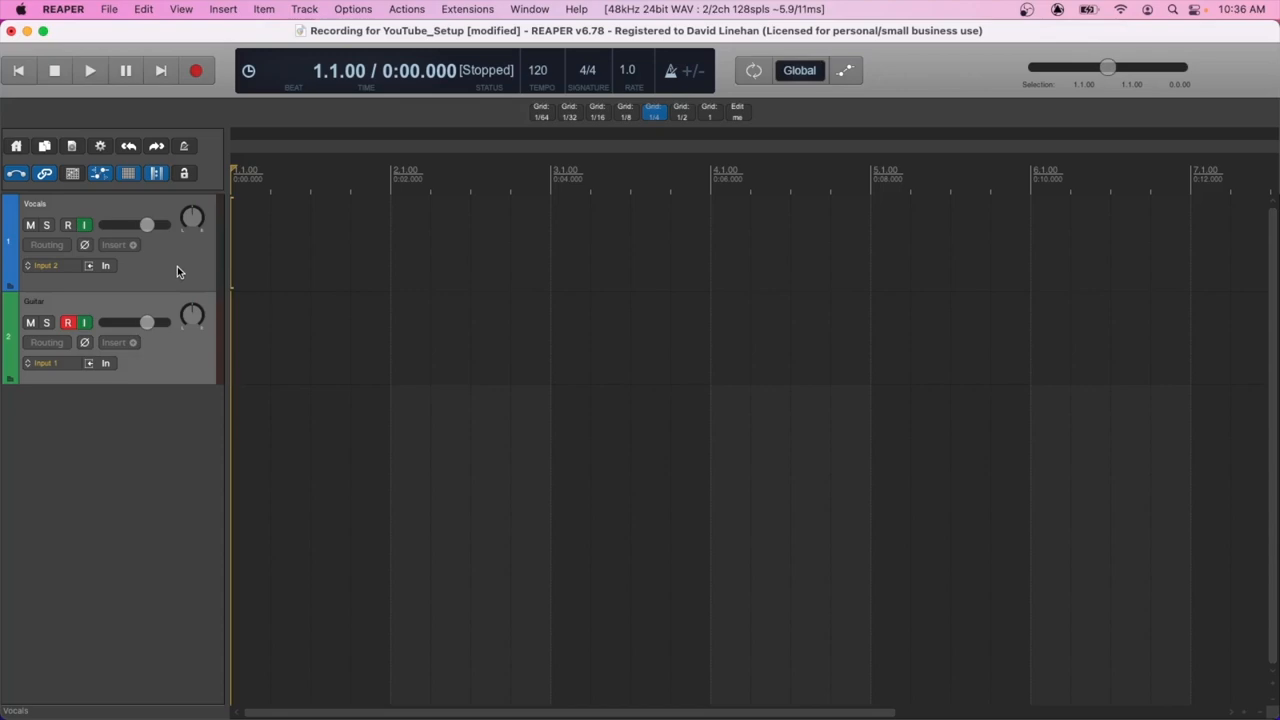
pyautogui.moveTo(140, 272)
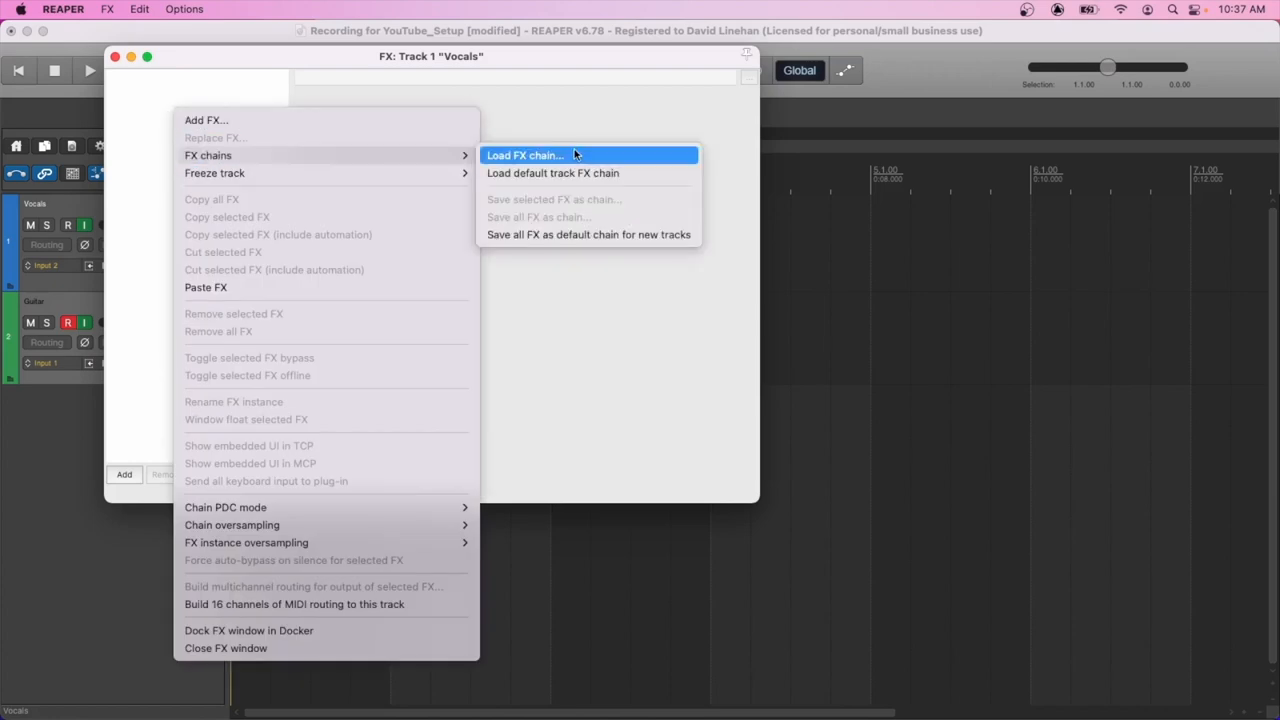
# - Load the saved vocal .RfxChain file onto the Vocals track and view ReaComp
pyautogui.click(525, 155)
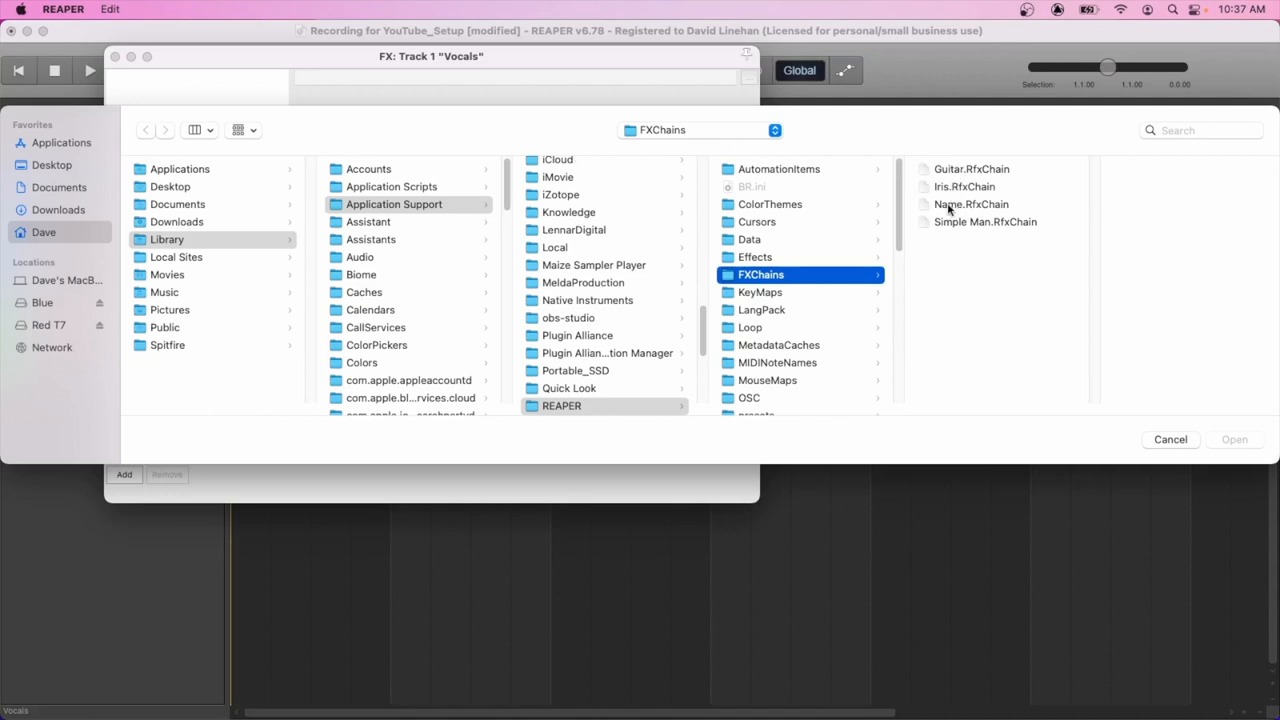
pyautogui.click(1170, 439)
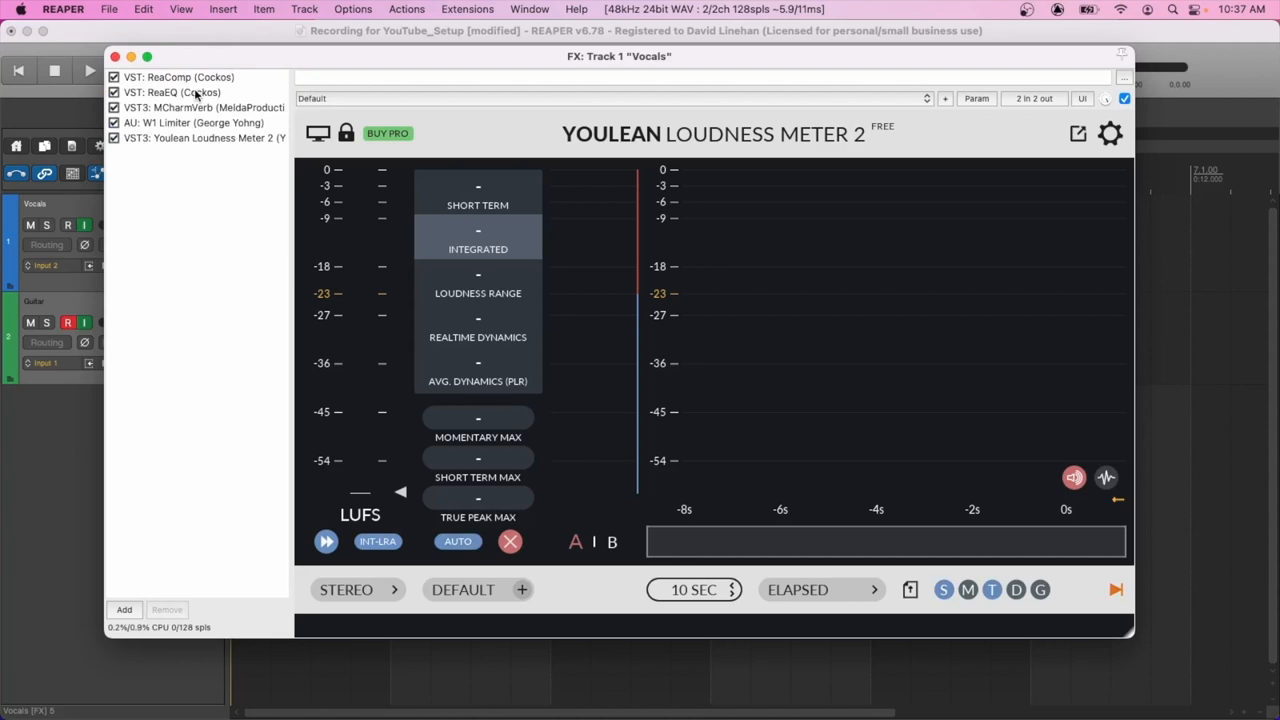
pyautogui.click(178, 77)
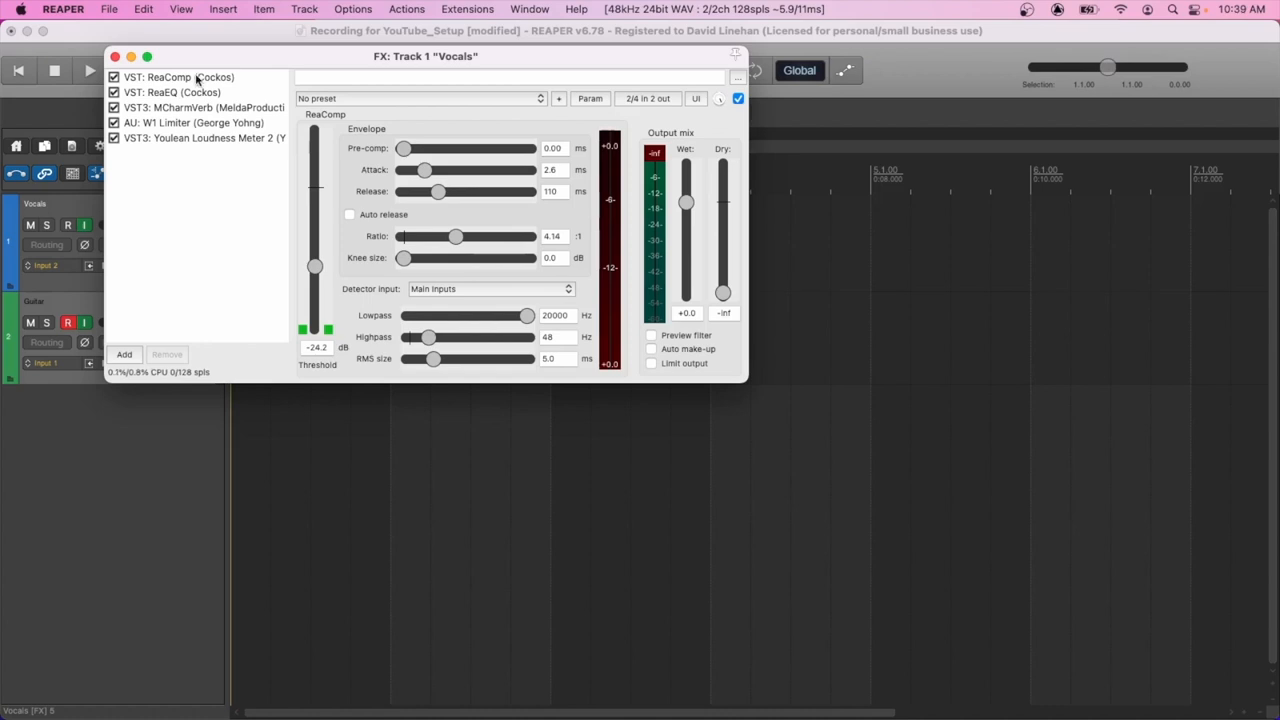
# - Inspect ReaComp, ReaEQ, MCharmVerb and the next plugin, then close the Vocals FX window
pyautogui.click(178, 77)
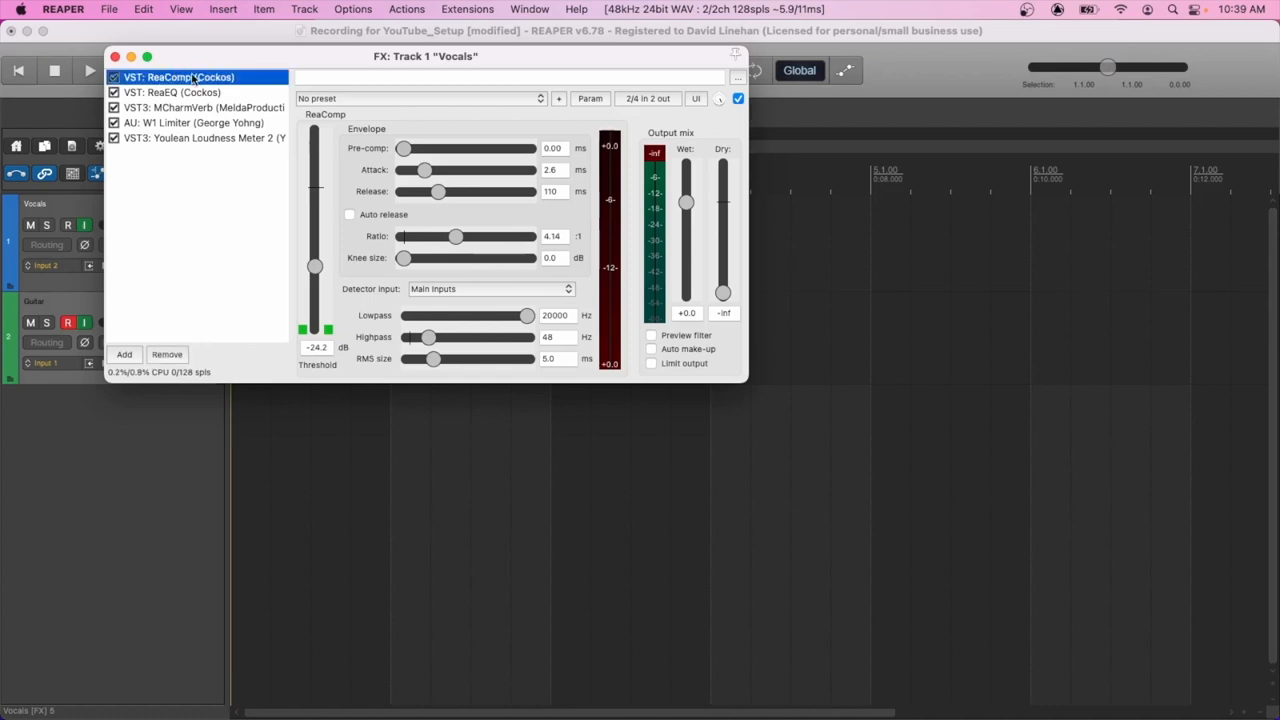
pyautogui.click(172, 92)
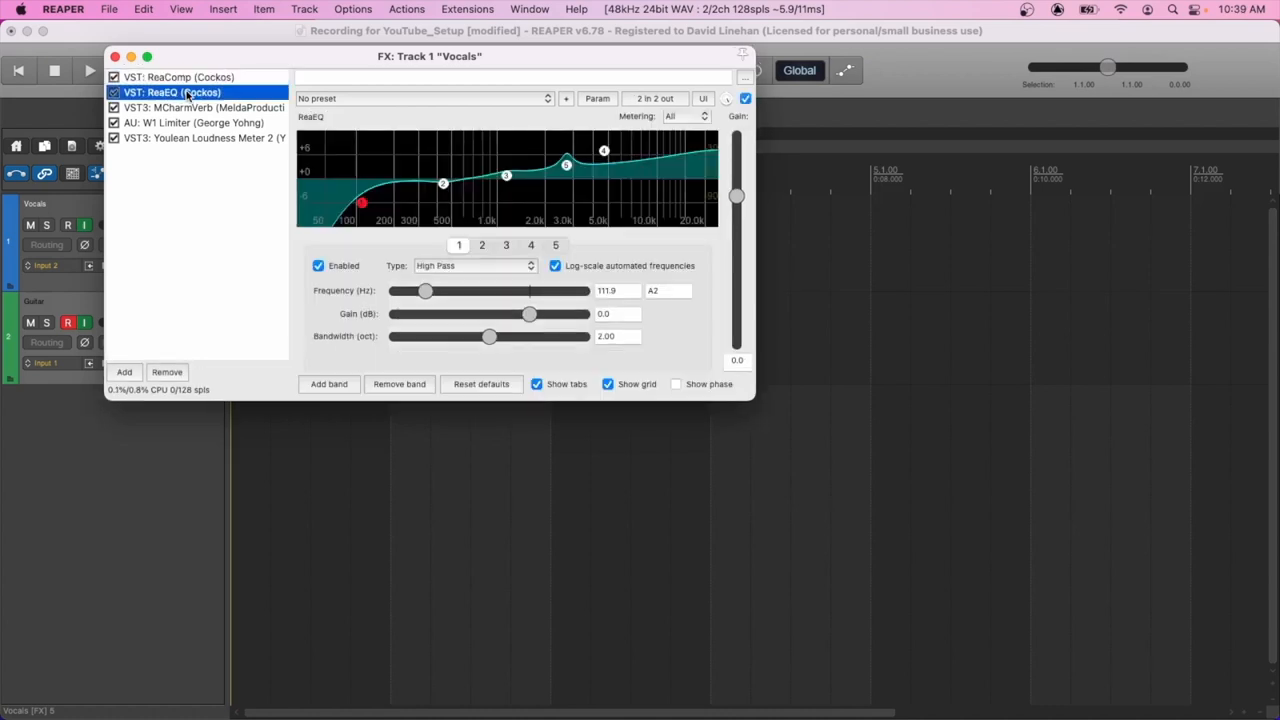
pyautogui.click(204, 107)
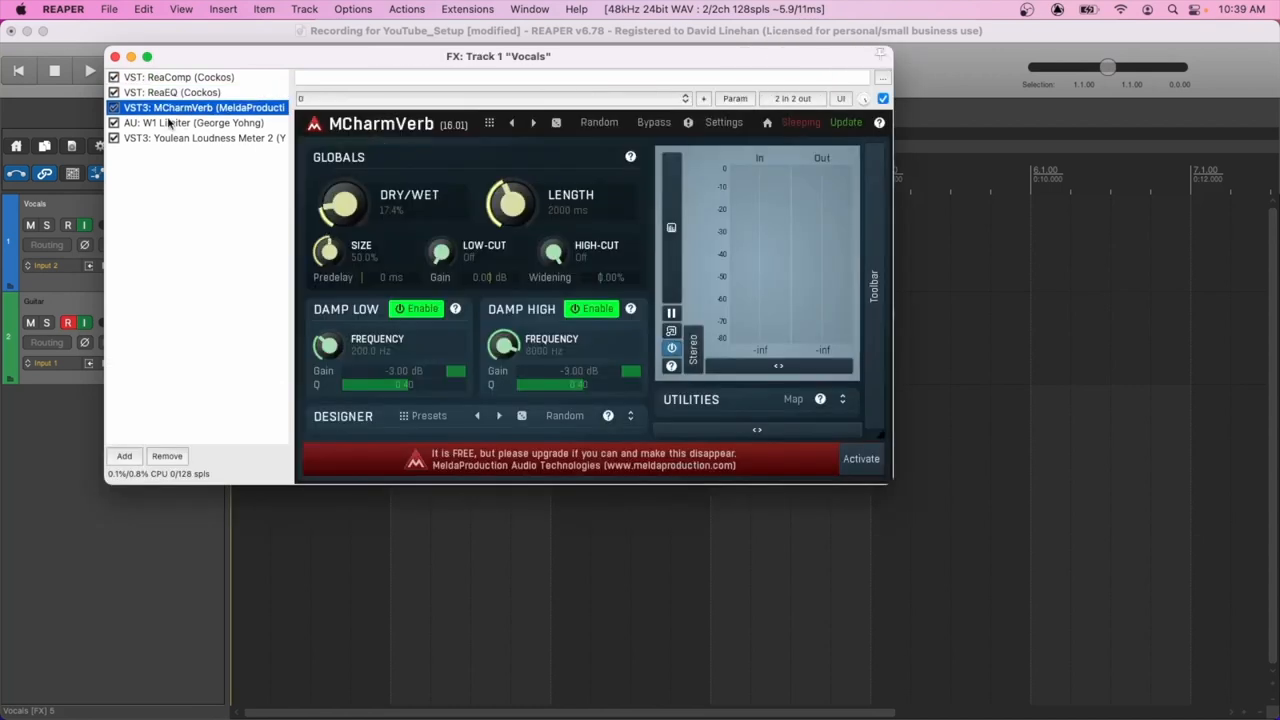
pyautogui.click(195, 122)
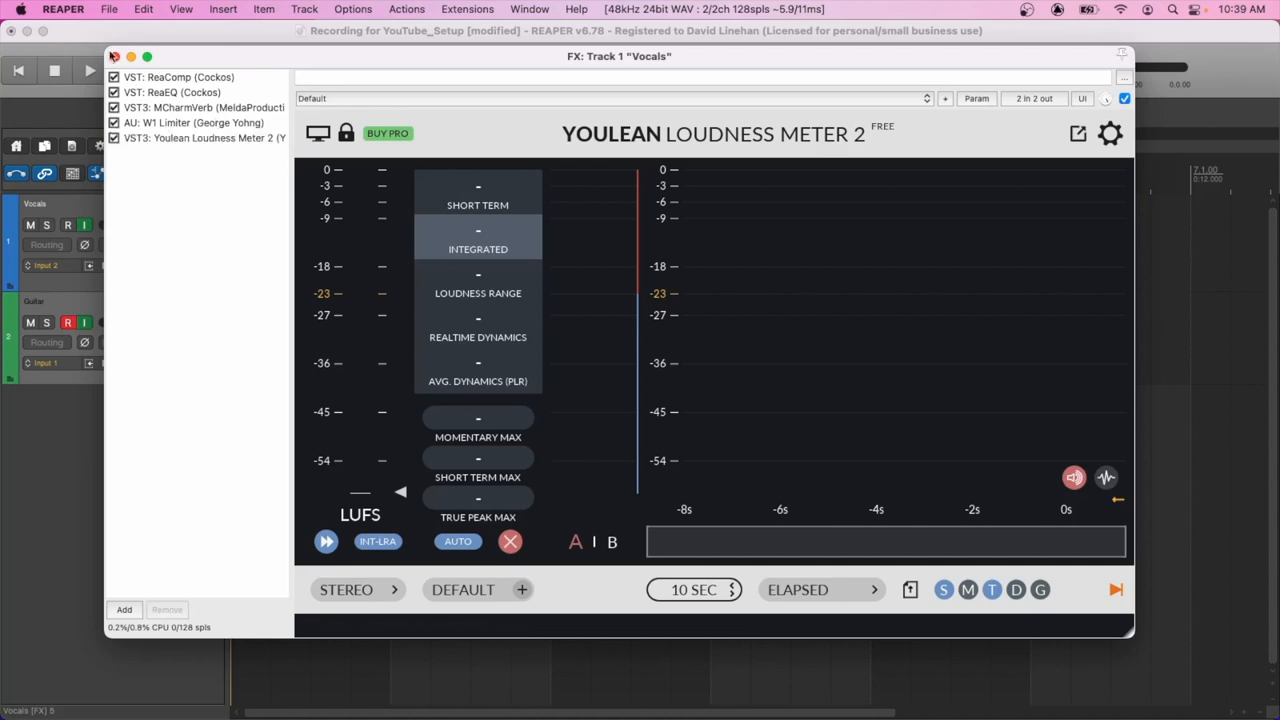
pyautogui.click(113, 56)
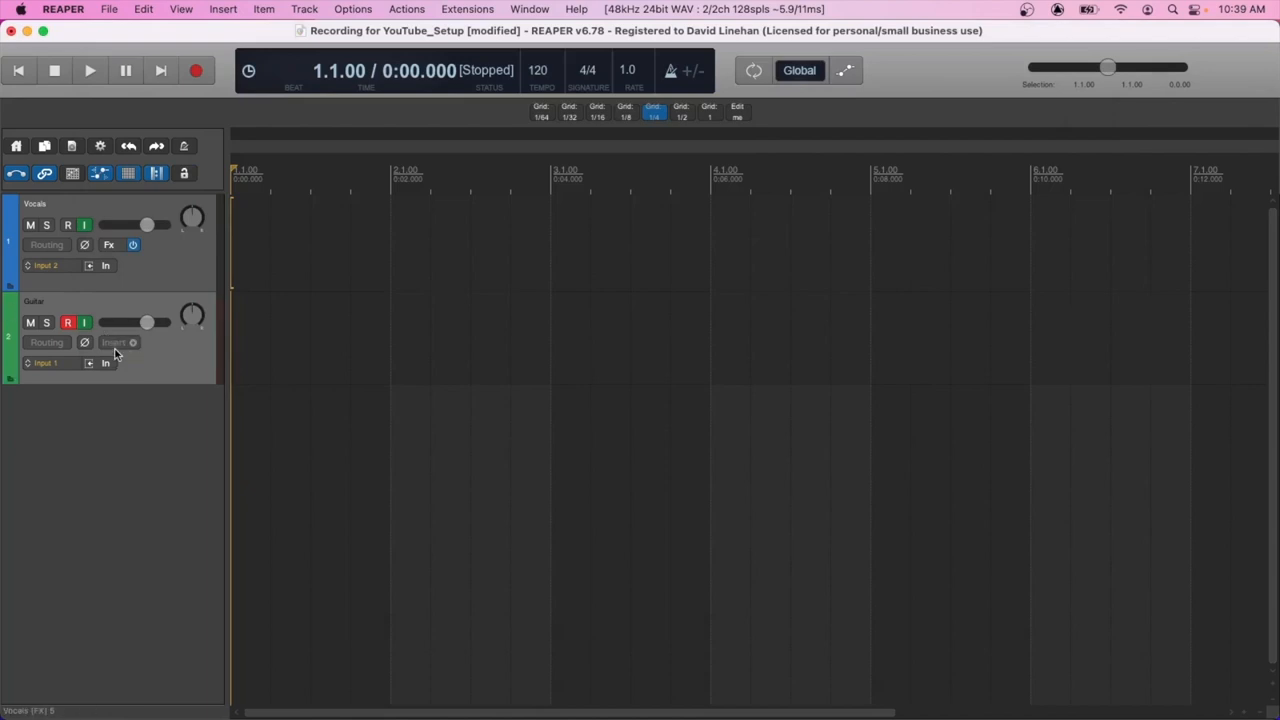
# - Load Guitar.RfxChain onto the Guitar track and view its ReaComp and MCharmVerb
pyautogui.click(113, 342)
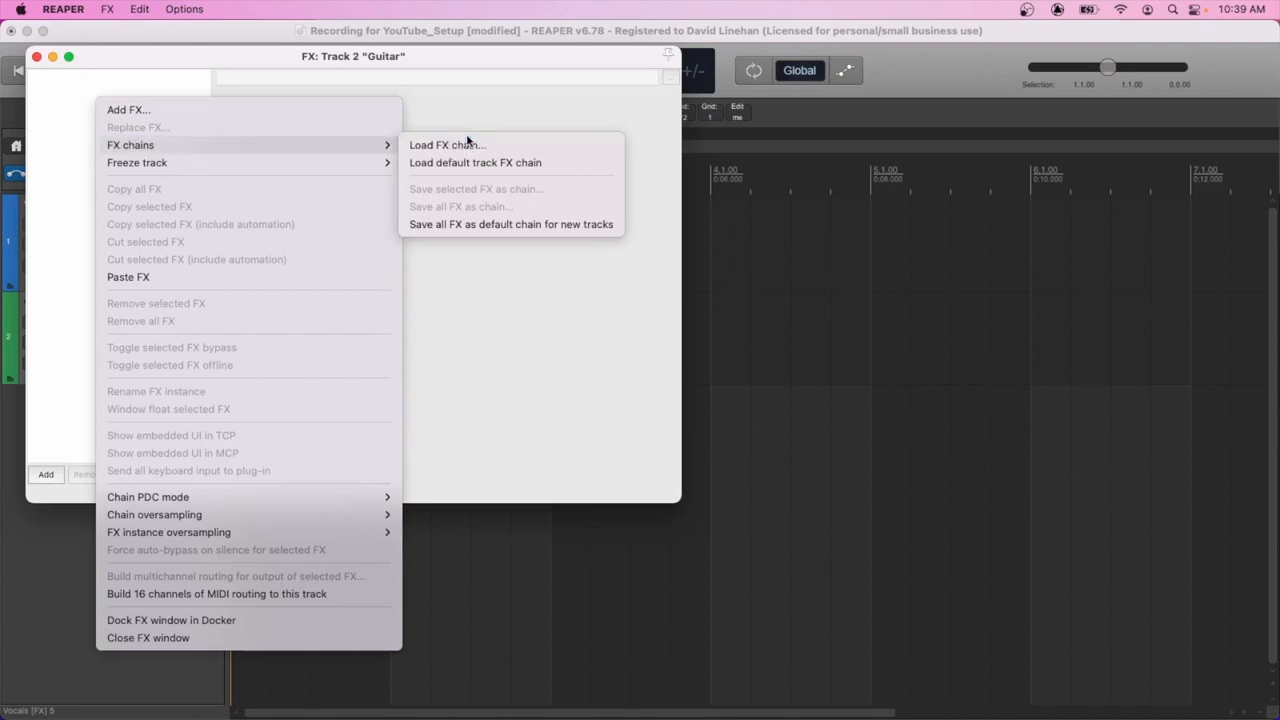
pyautogui.click(447, 144)
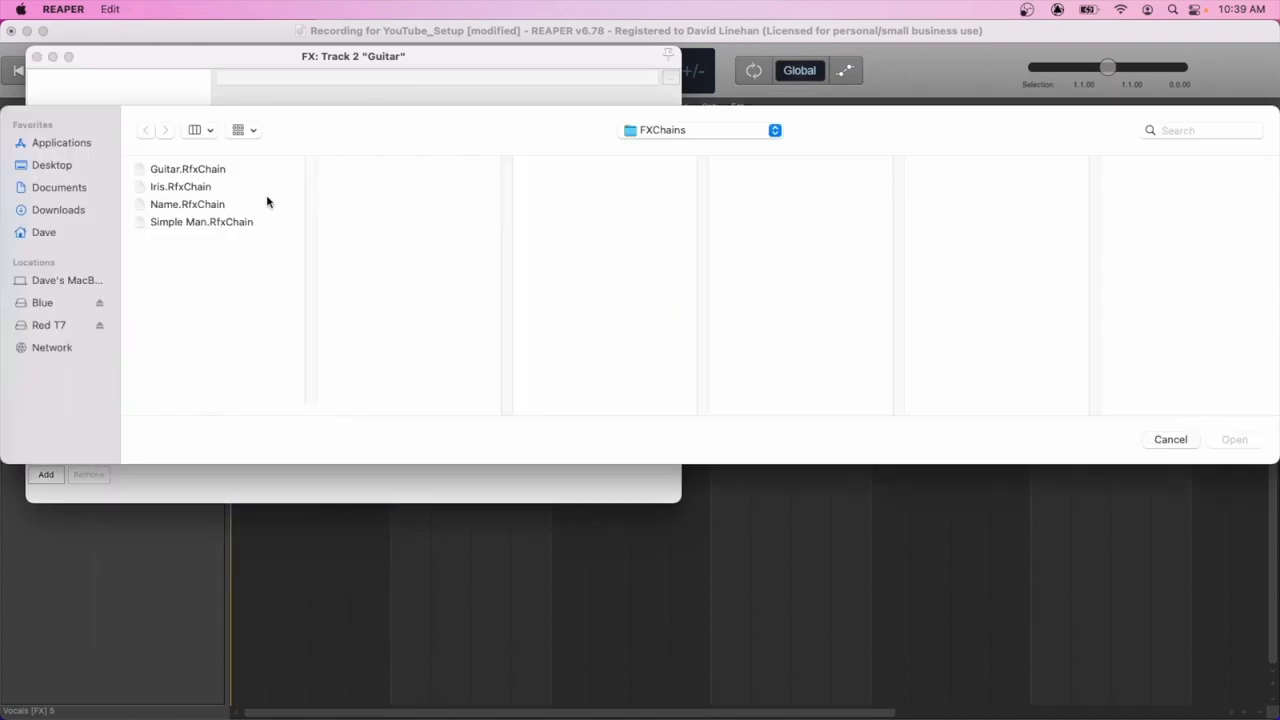
pyautogui.click(187, 168)
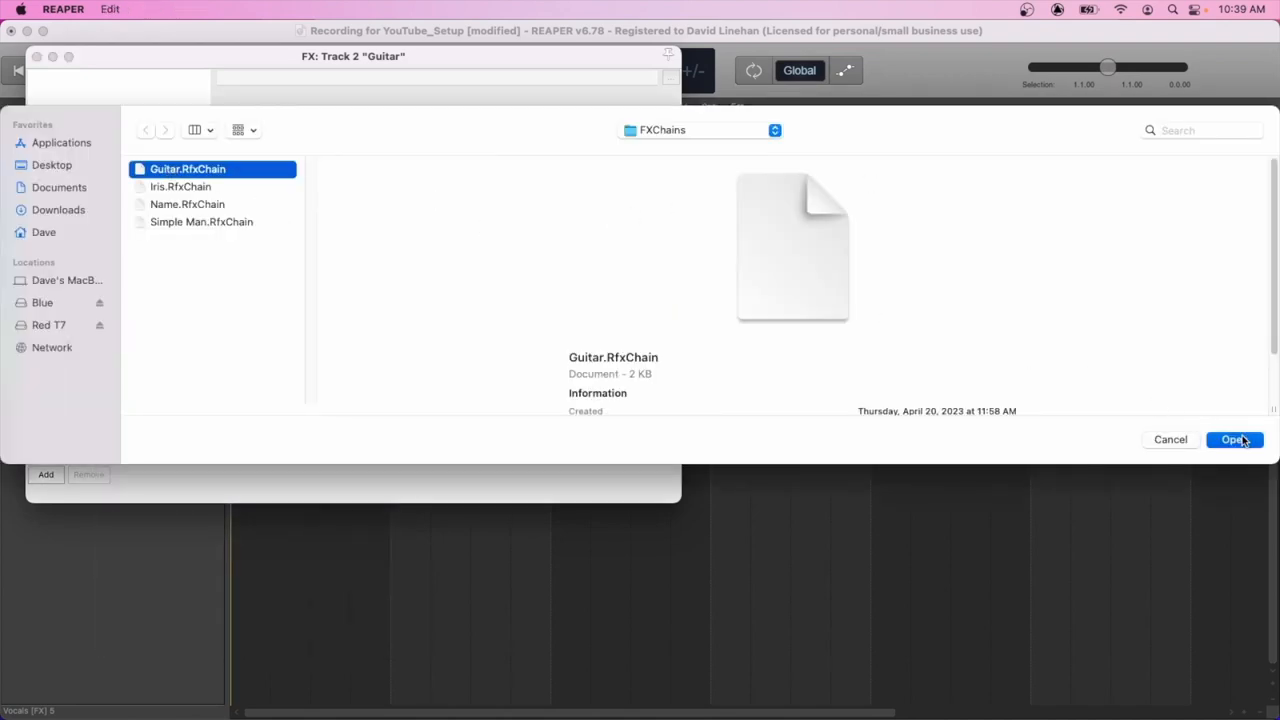
pyautogui.click(1234, 439)
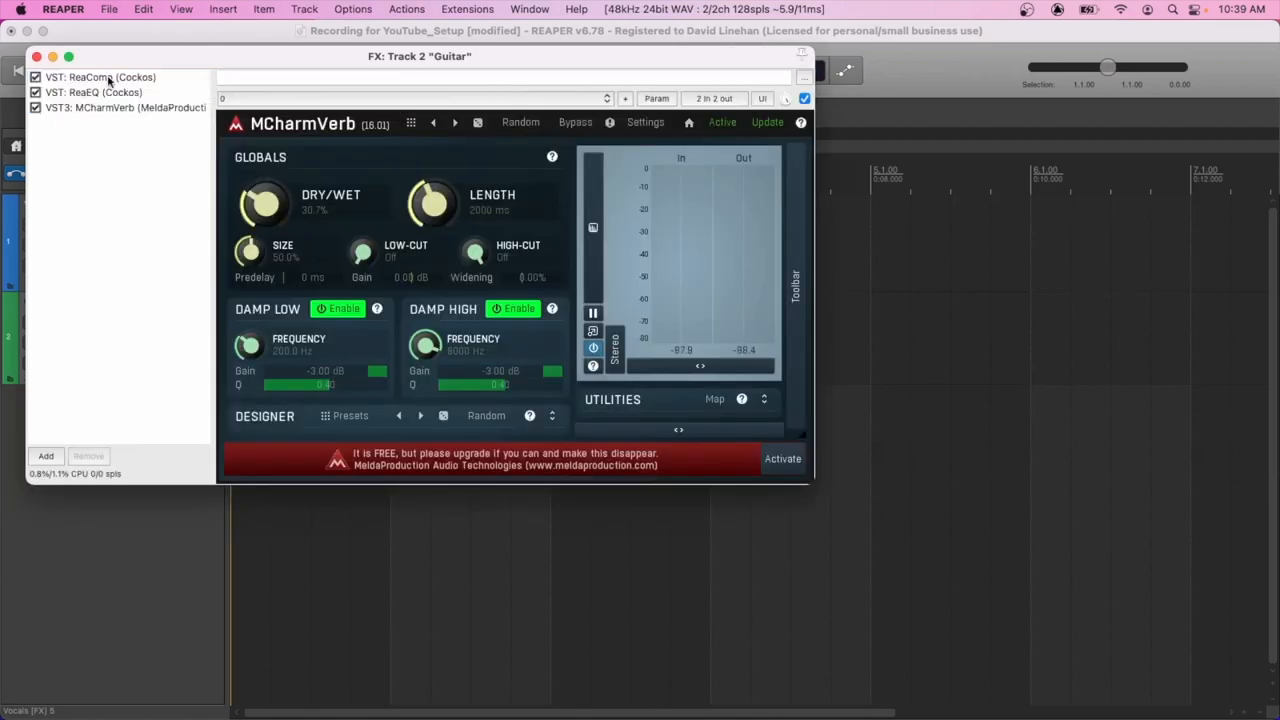
pyautogui.click(93, 92)
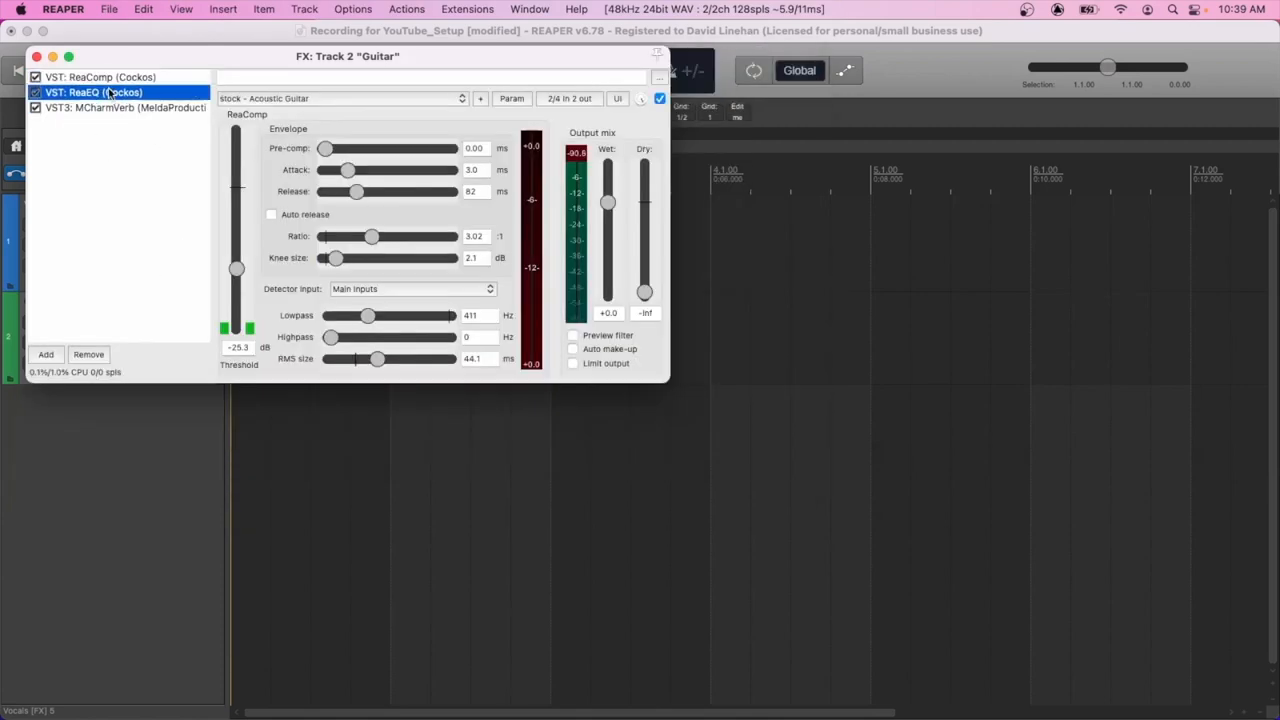
pyautogui.click(125, 107)
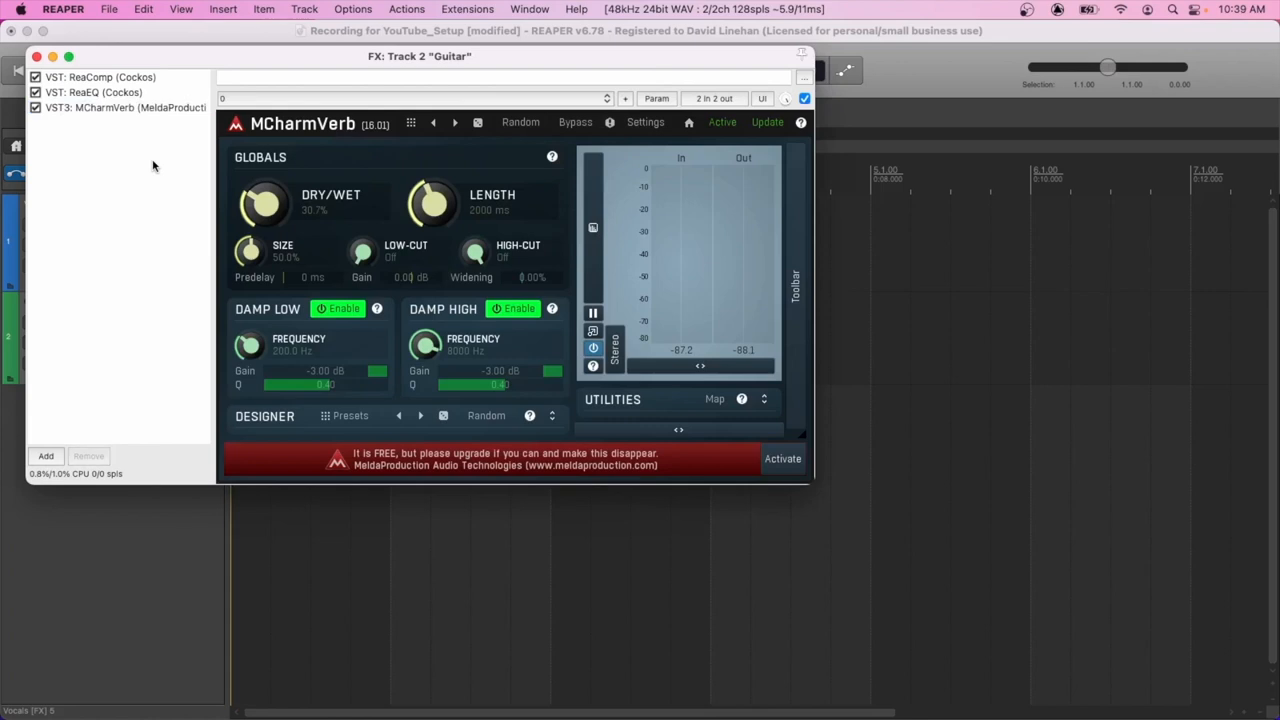
pyautogui.moveTo(157, 144)
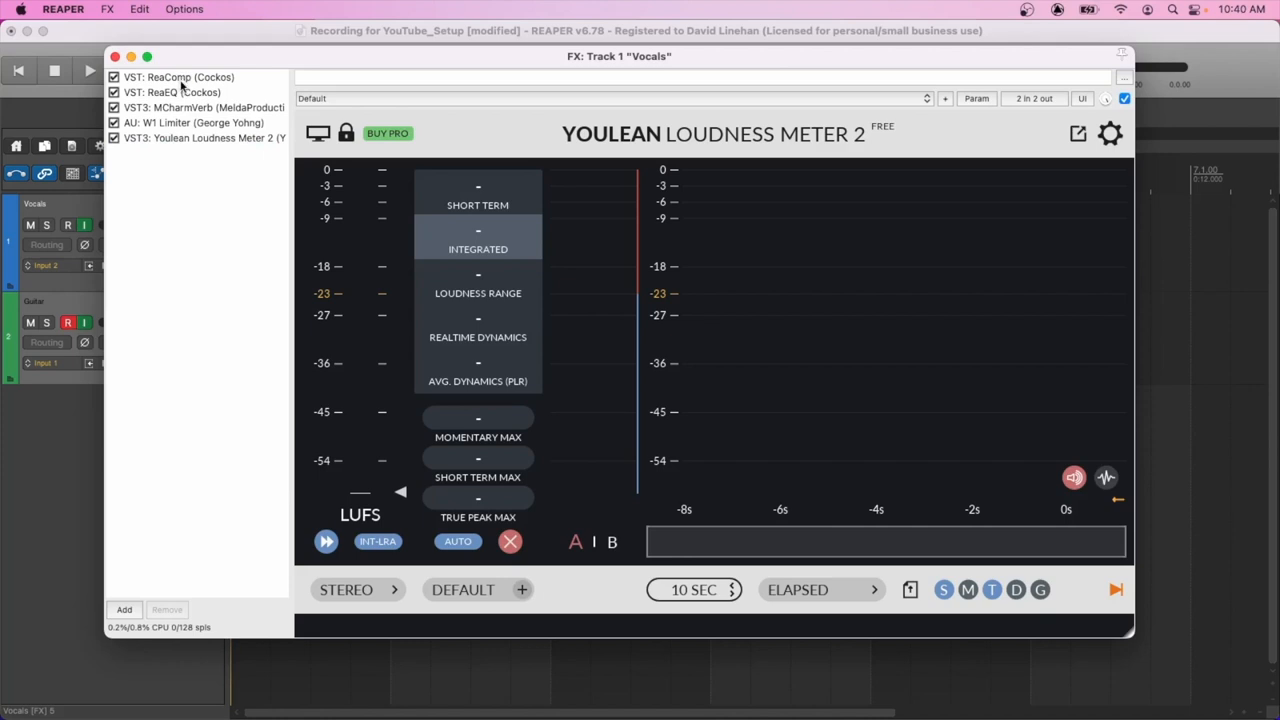
# - Drag the Vocals MCharmVerb DRY/WET knob down to 5.4%
pyautogui.click(205, 107)
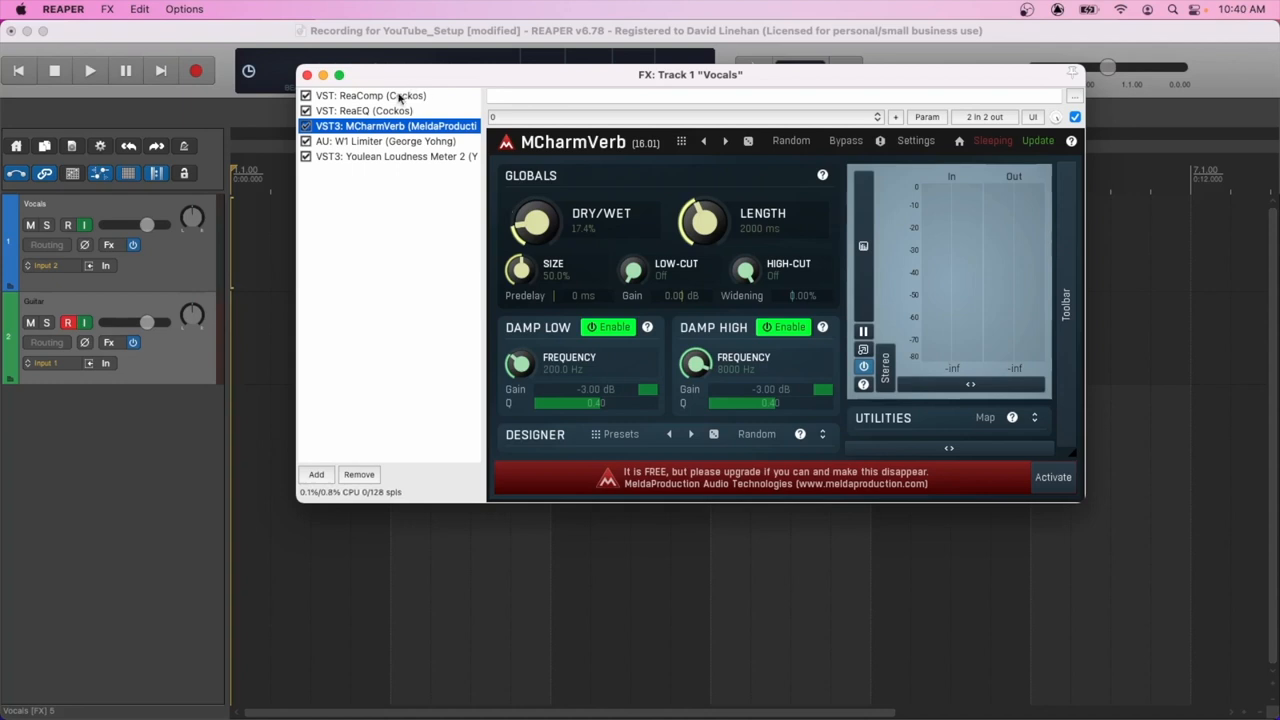
pyautogui.moveTo(535, 222); pyautogui.dragTo(525, 245)
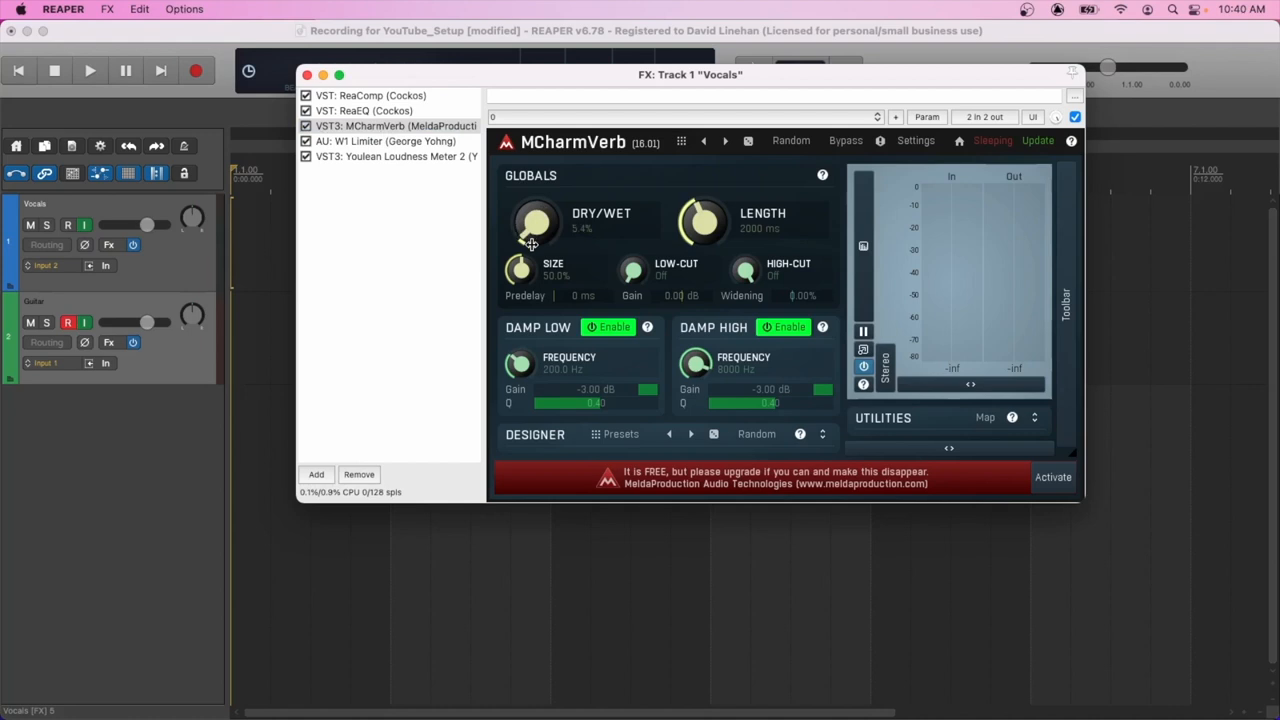
pyautogui.moveTo(427, 226)
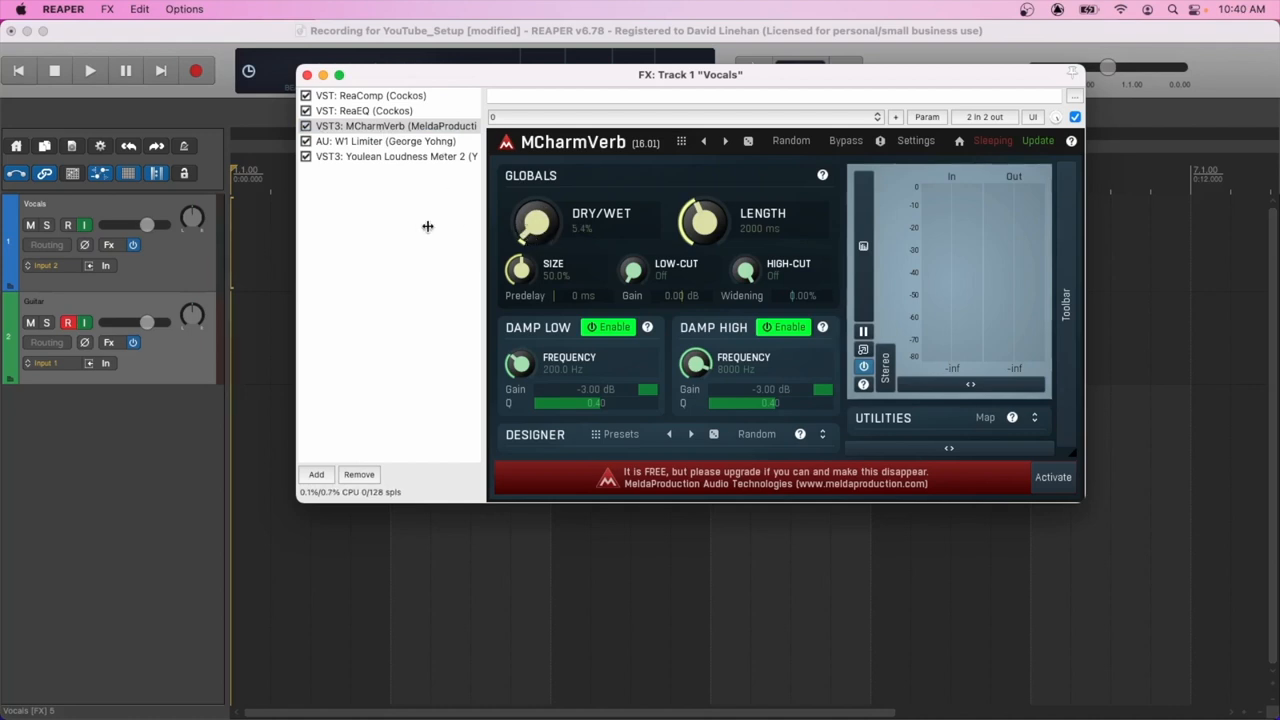
pyautogui.moveTo(535, 222); pyautogui.dragTo(523, 217)
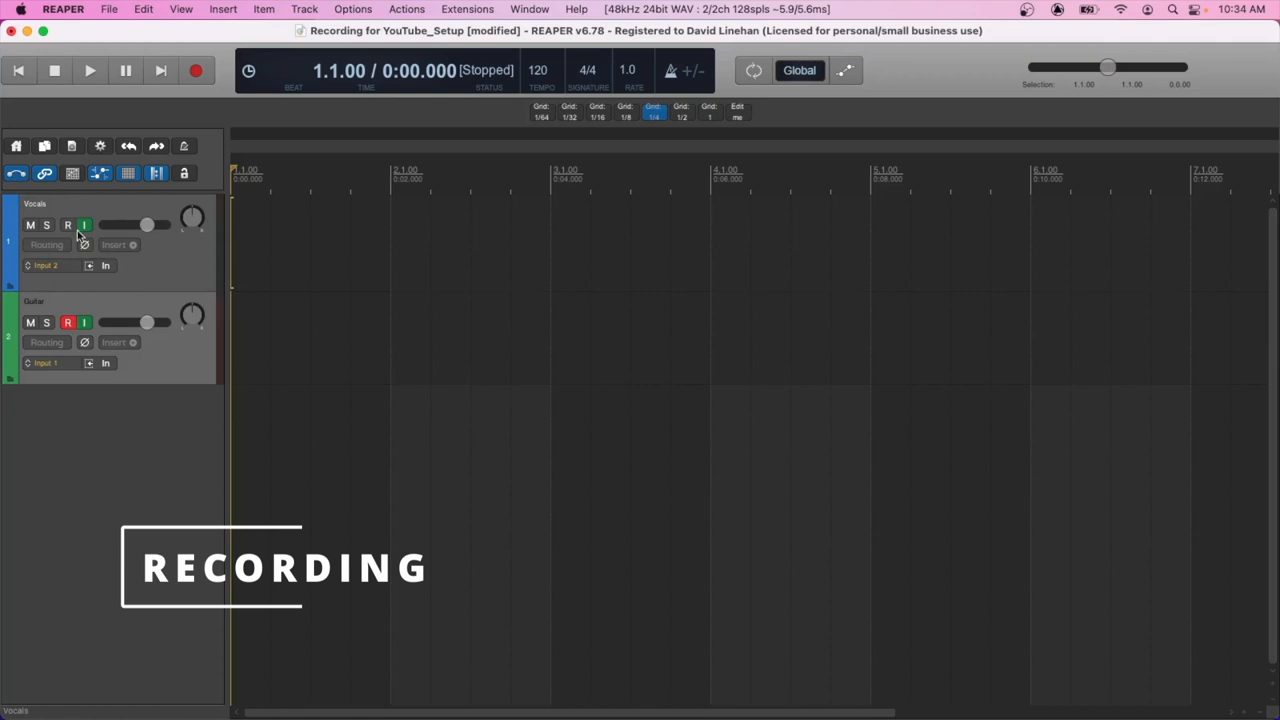
# - Record-arm the Vocals track and start recording the vocal take
pyautogui.click(67, 224)
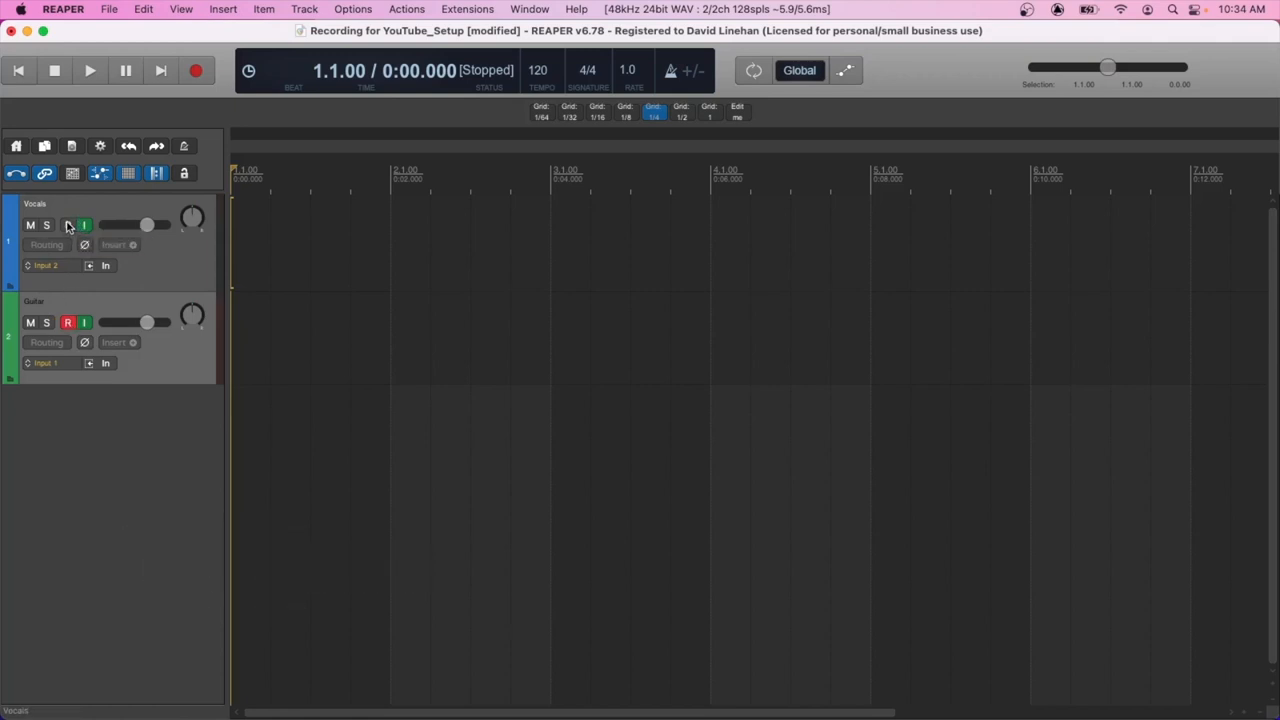
pyautogui.moveTo(68, 224)
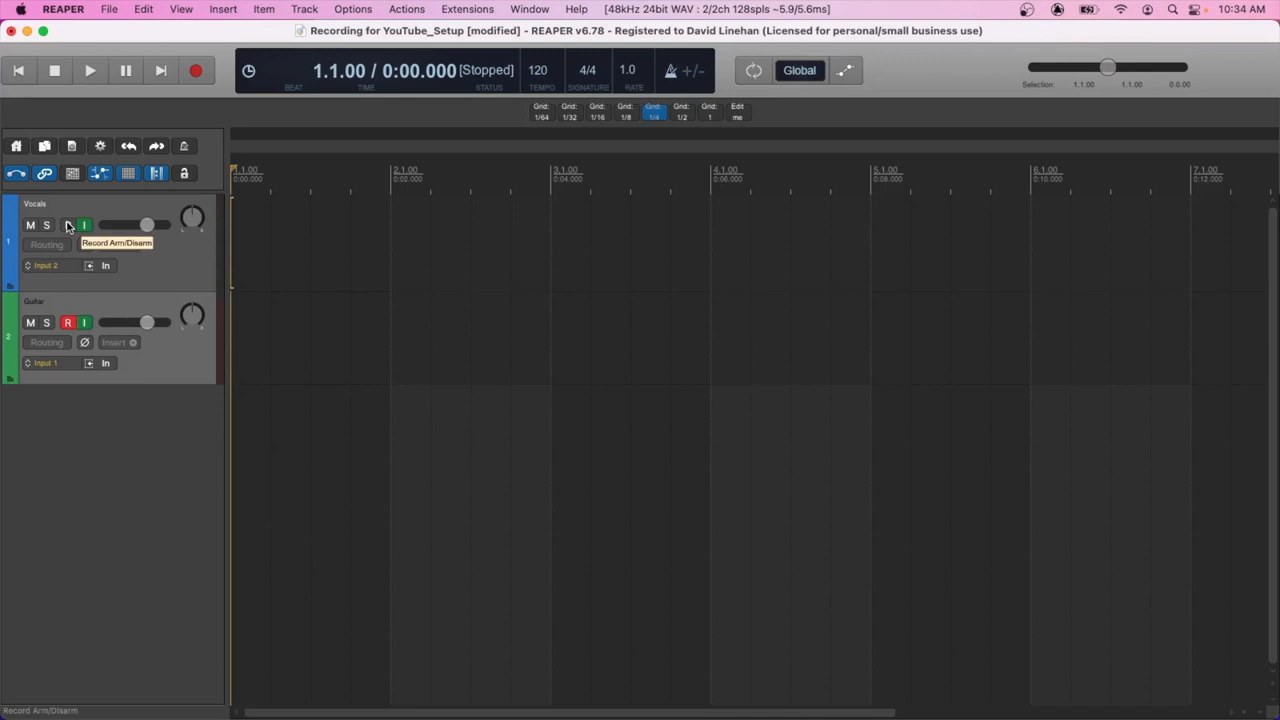
pyautogui.click(67, 224)
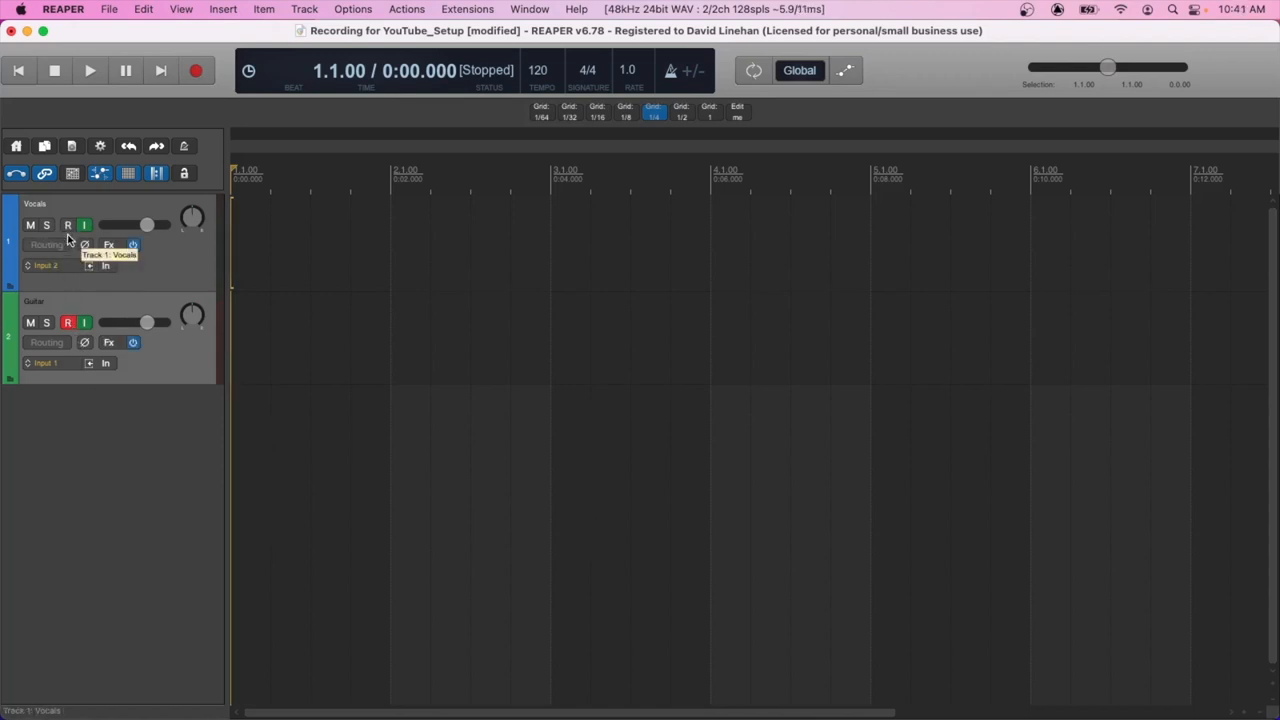
pyautogui.moveTo(197, 70)
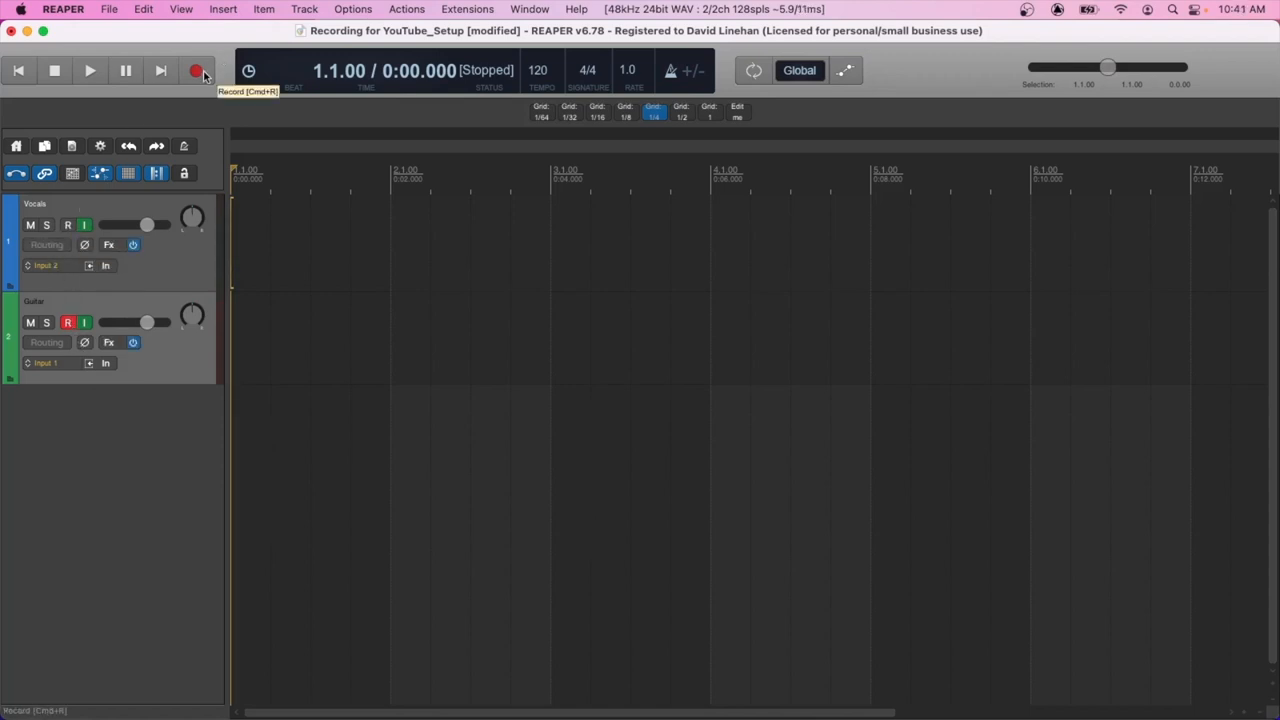
pyautogui.click(196, 70)
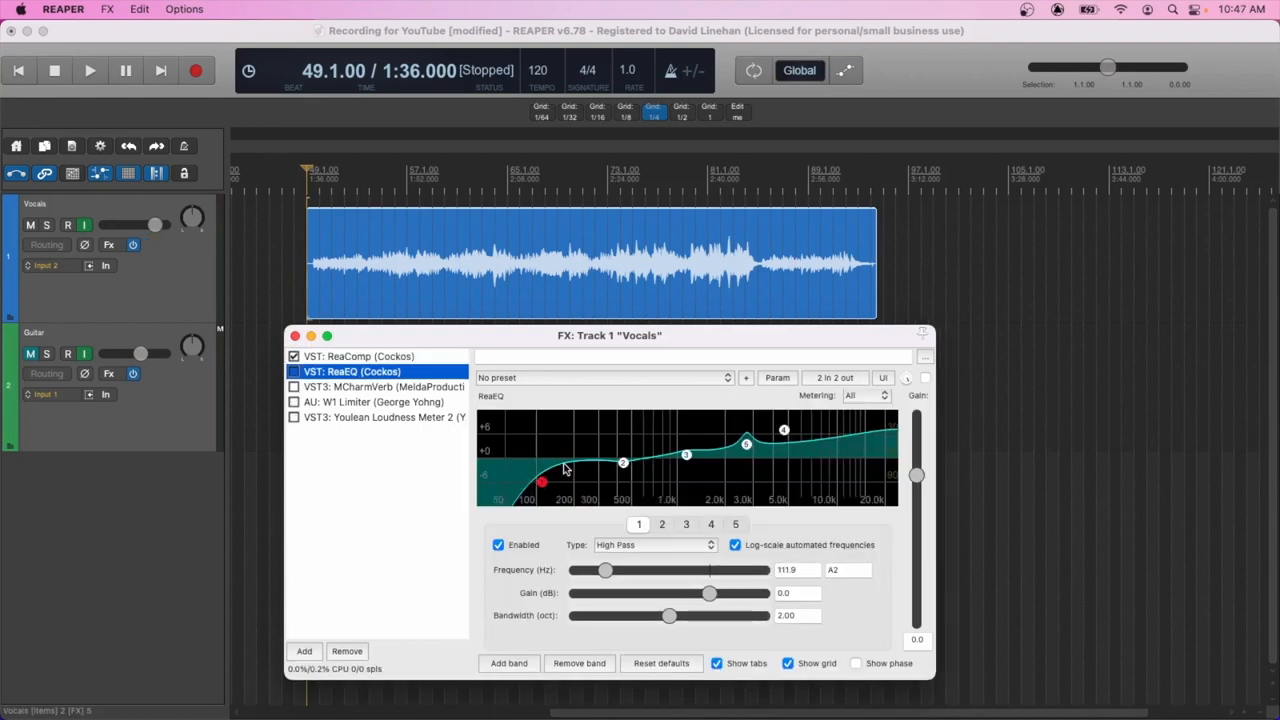
pyautogui.moveTo(558, 470)
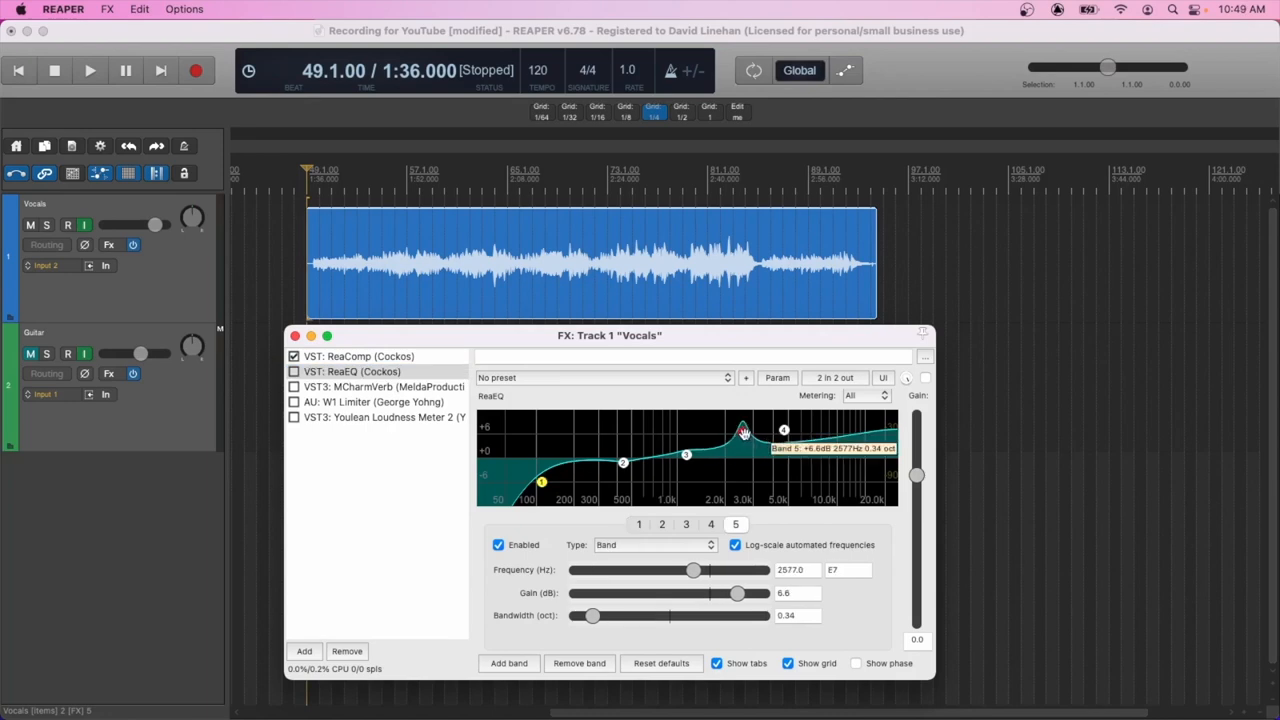
# - Drag ReaEQ band 5 to +6.6 dB at 2577 Hz and MCharmVerb DRY/WET to 70.8%
pyautogui.moveTo(745, 430); pyautogui.dragTo(662, 473)
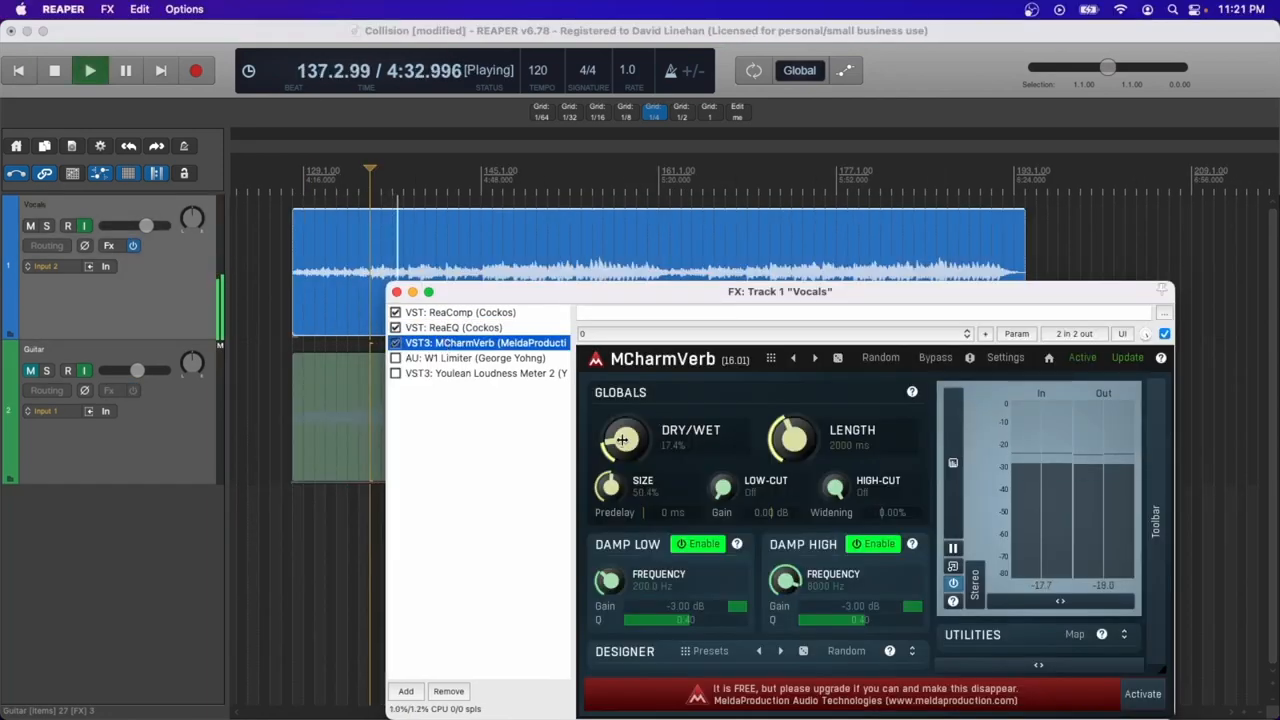
pyautogui.moveTo(623, 438); pyautogui.dragTo(625, 410)
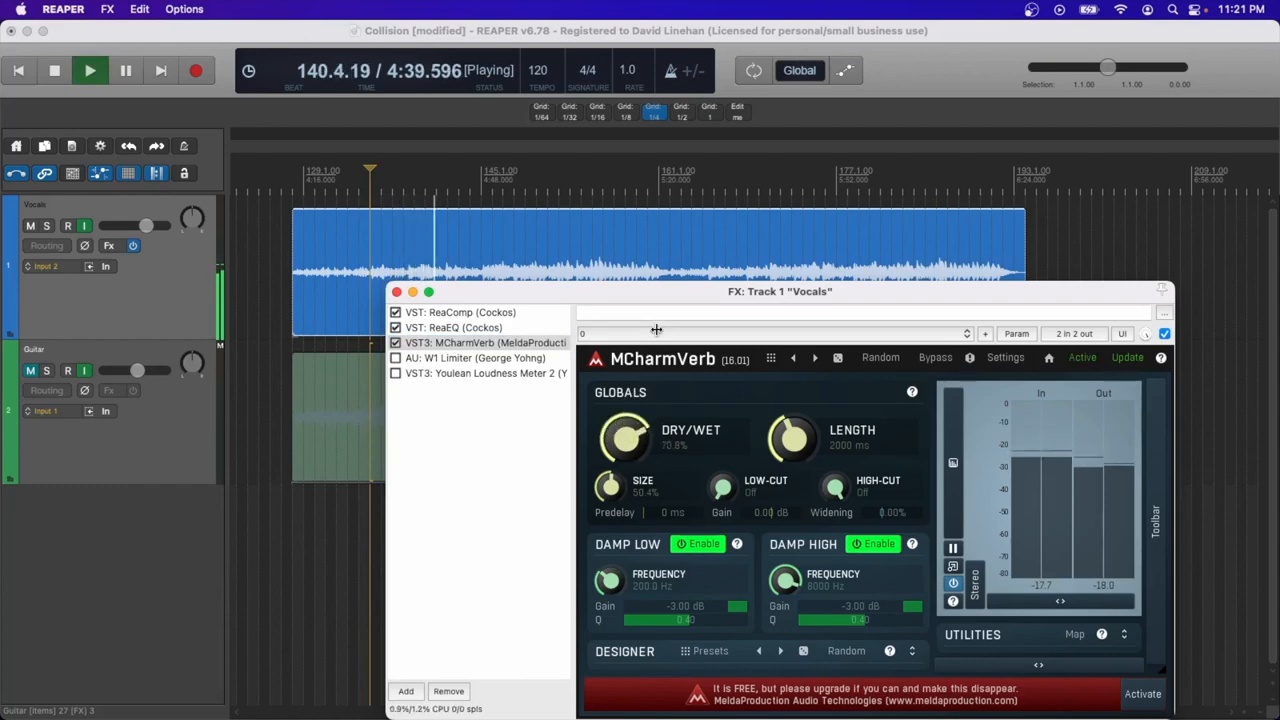